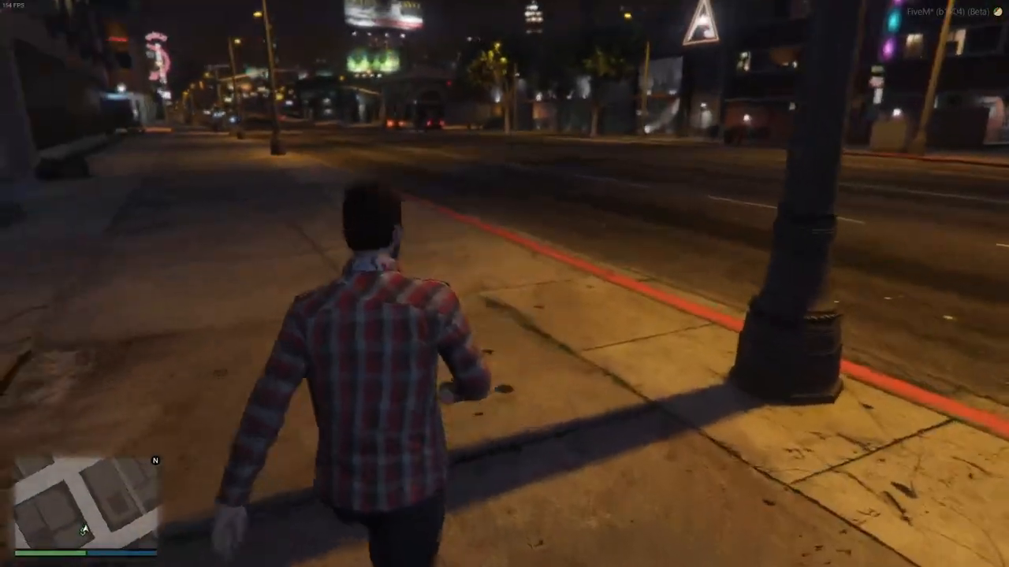
Step: Walk forward briefly in the night-time street before leaving the game for the code
key("w")
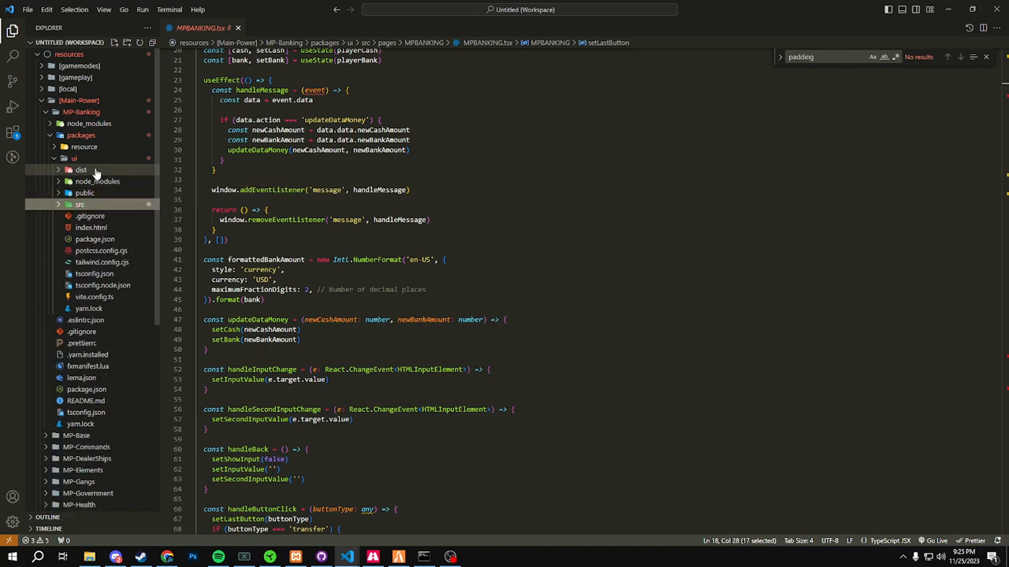
Step: Expand packages/resource, then collapse and re-expand the ui folder down to the MPBANKING page files
left_click(77, 146)
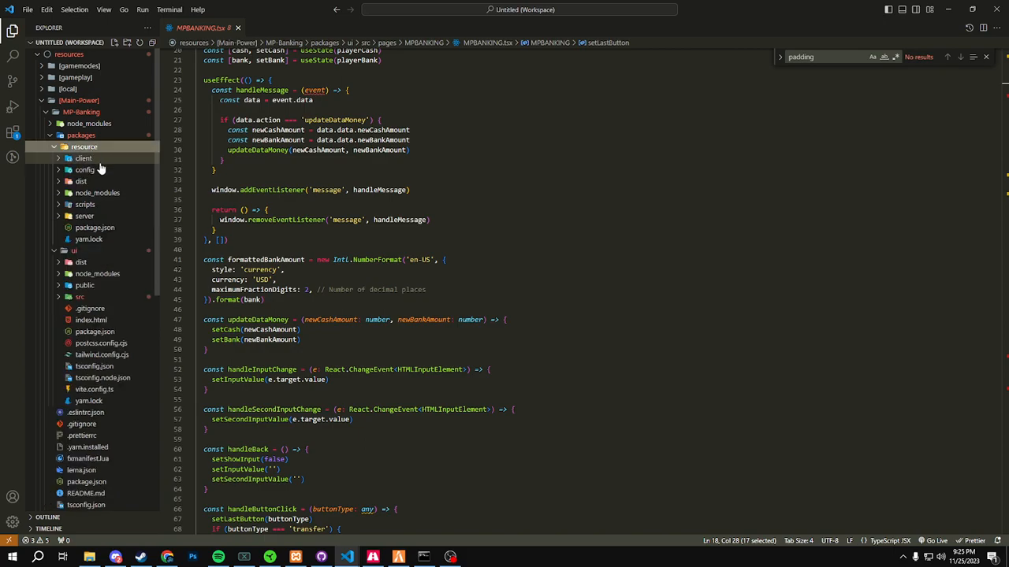
mouse_move(82, 161)
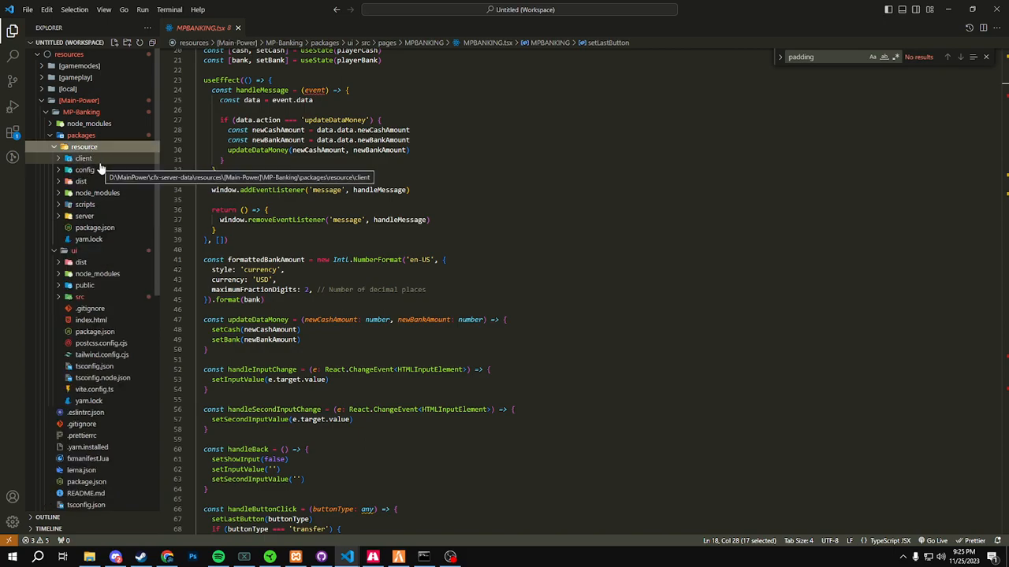
mouse_move(244, 167)
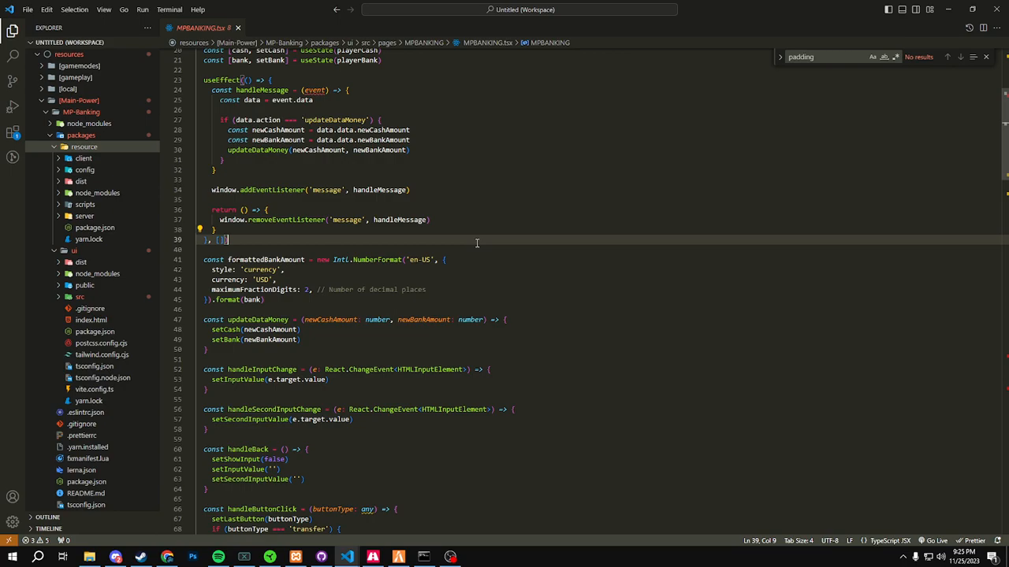
left_click(82, 135)
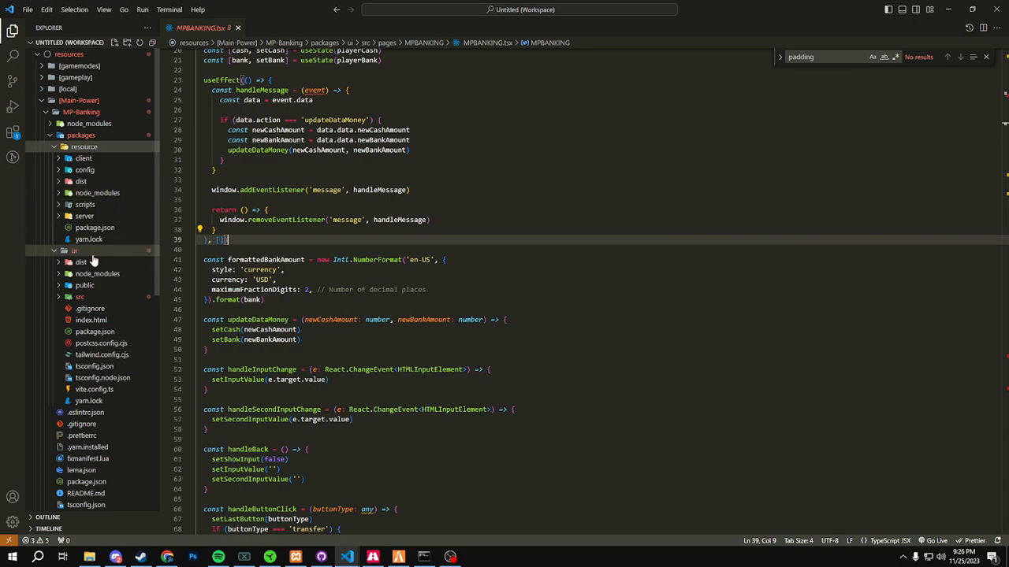
left_click(52, 250)
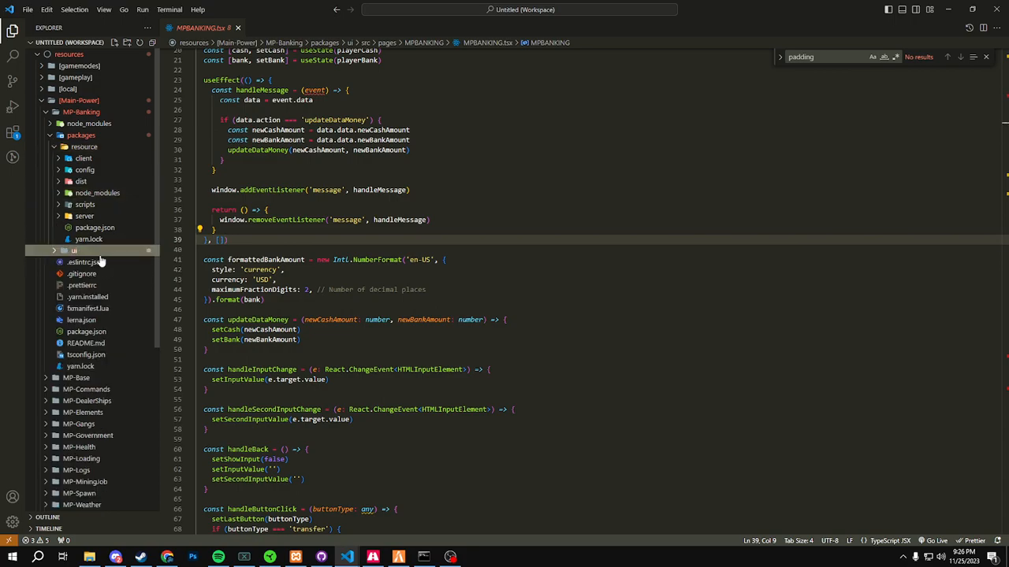
left_click(71, 249)
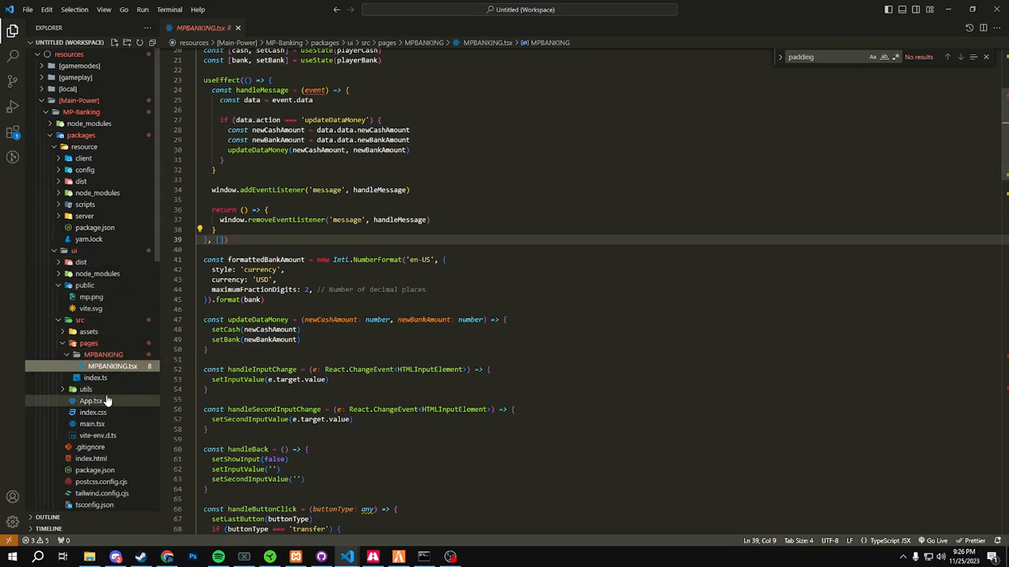
Step: Show App.tsx and scroll through its openPage, closePage and handleMessage functions
left_click(89, 400)
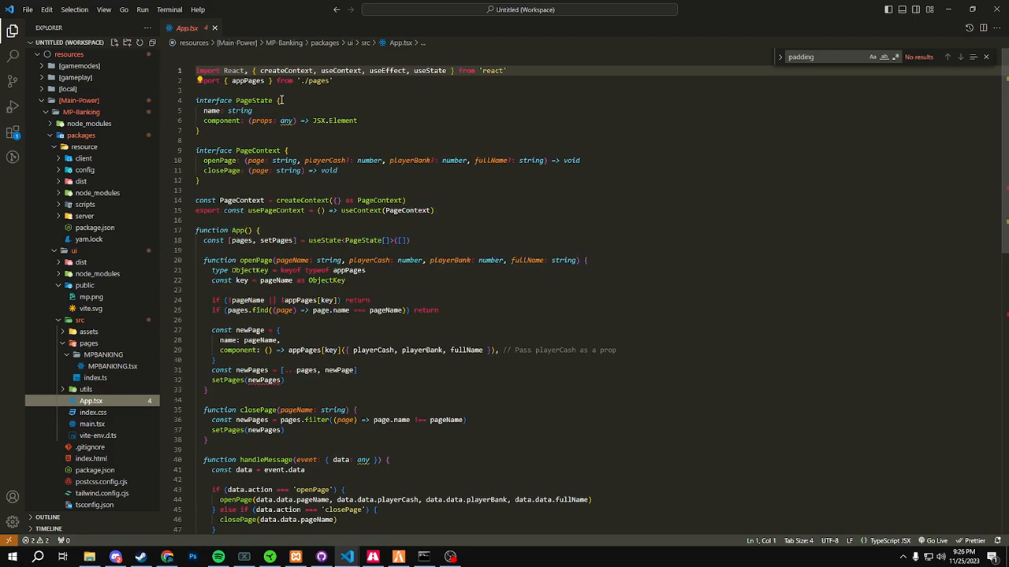
scroll("down", 3)
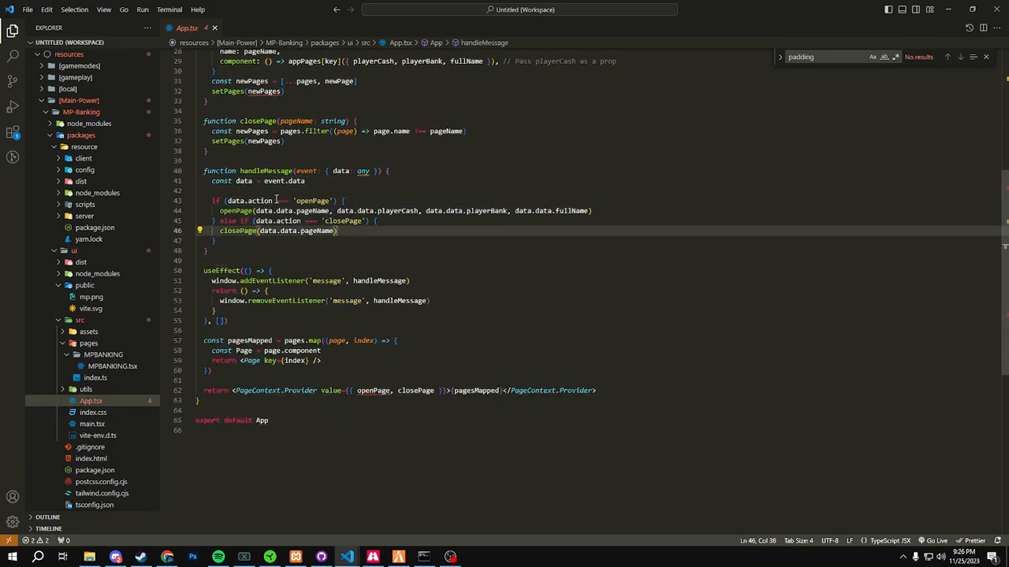
mouse_move(384, 311)
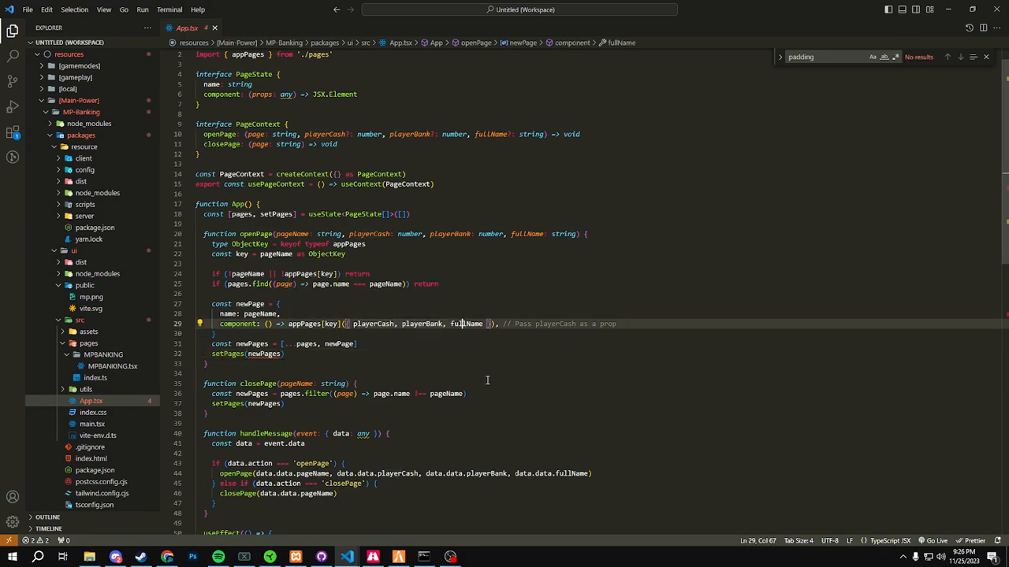
scroll("down", 3)
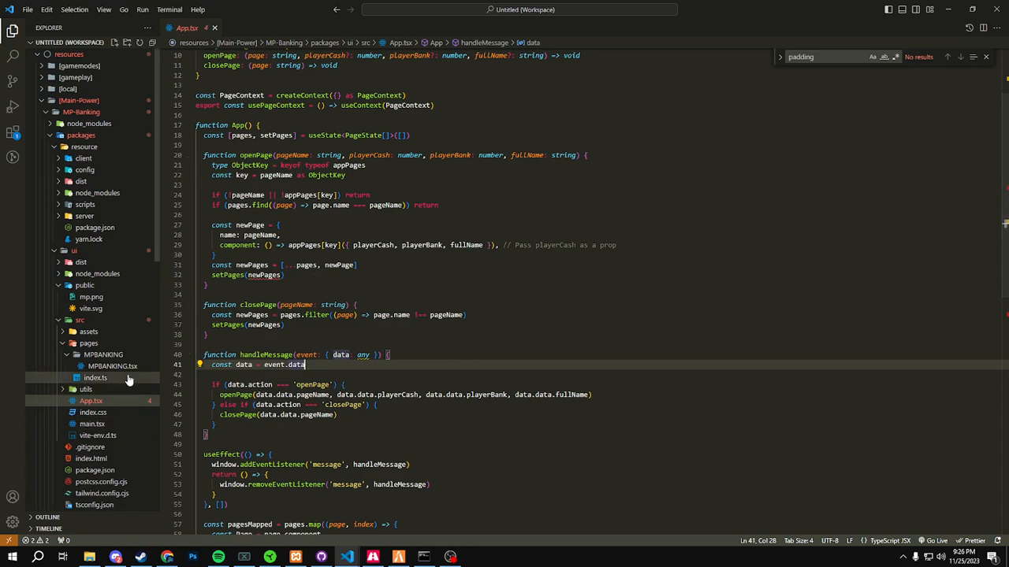
mouse_move(119, 366)
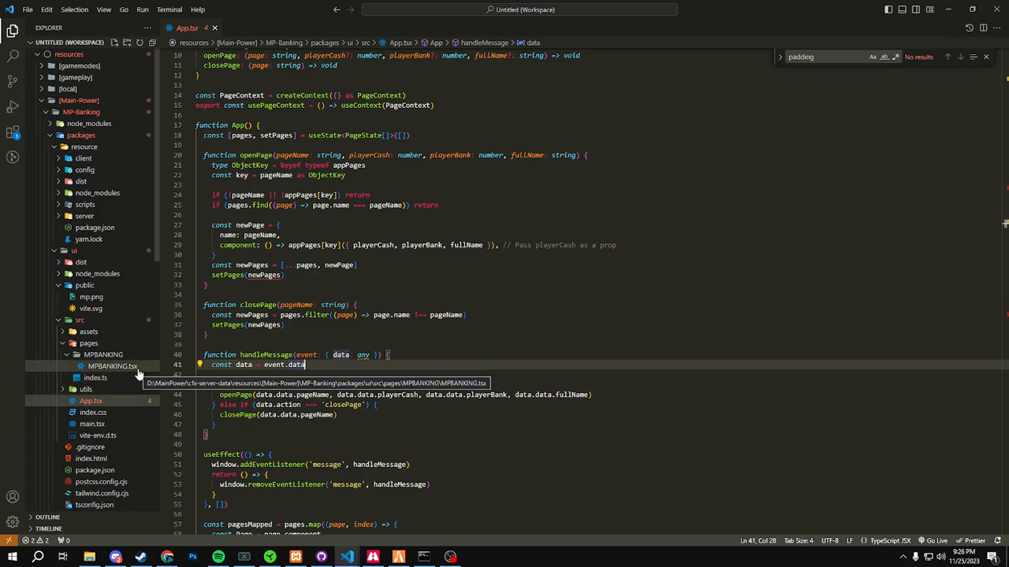
Step: Show MPBANKING.tsx and pick out the playerCash prop in its props interface
left_click(94, 378)
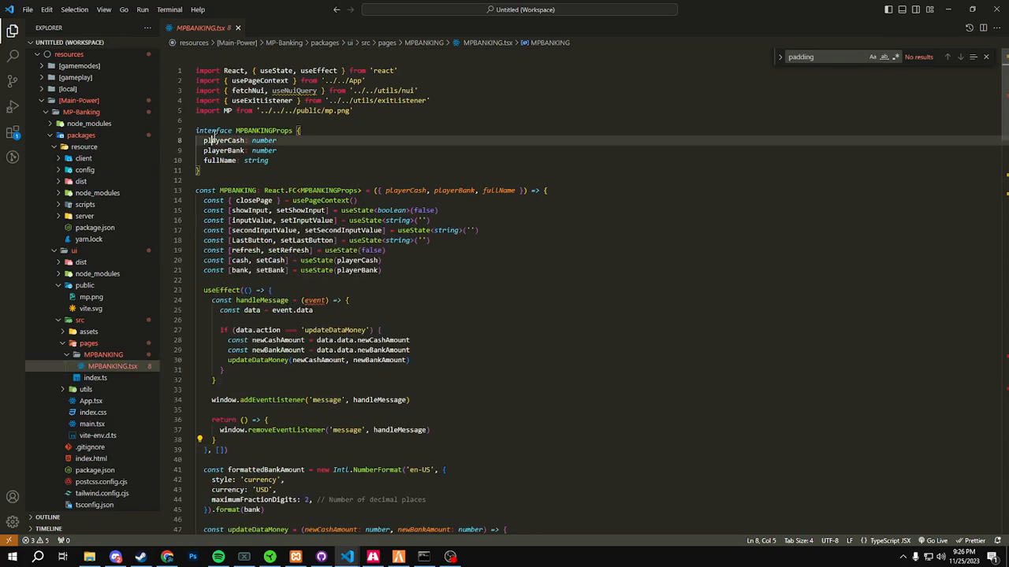
double_click(223, 139)
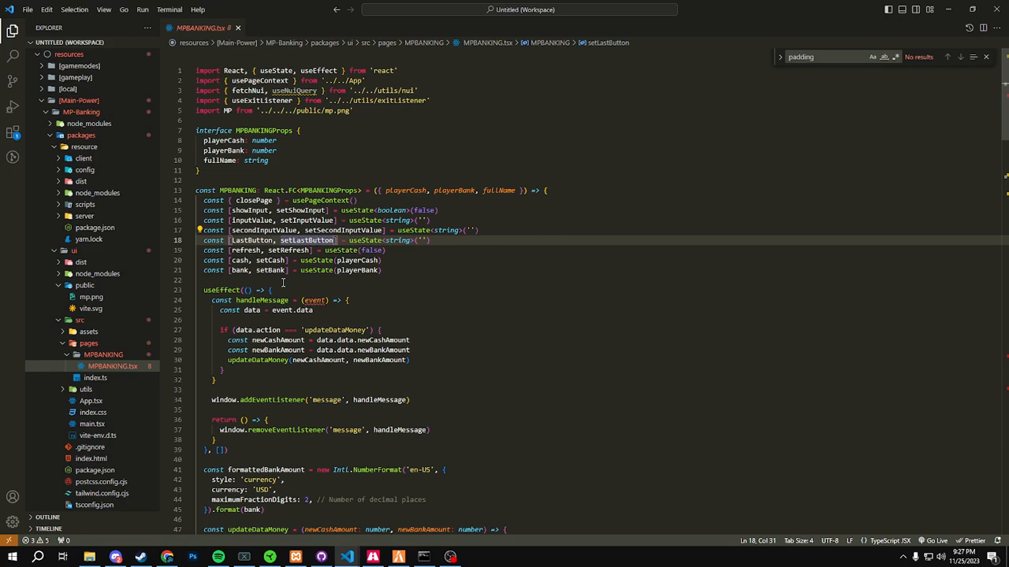
scroll("down", 3)
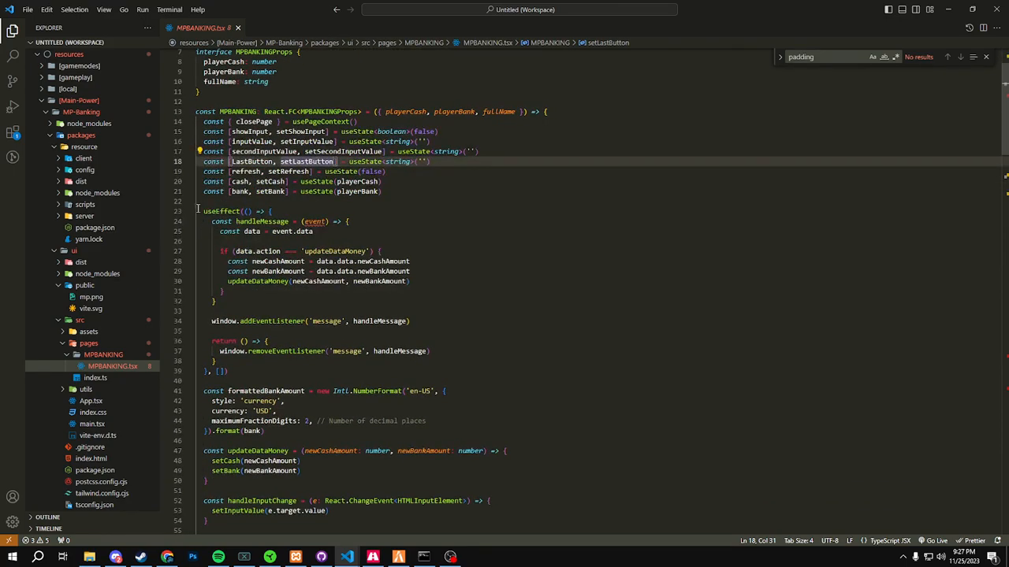
left_click(280, 261)
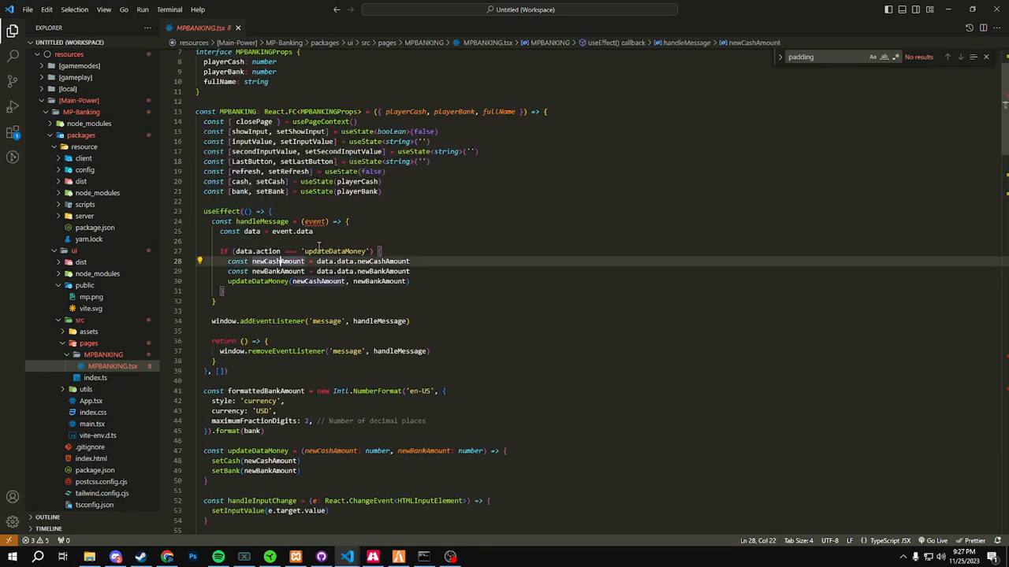
double_click(331, 250)
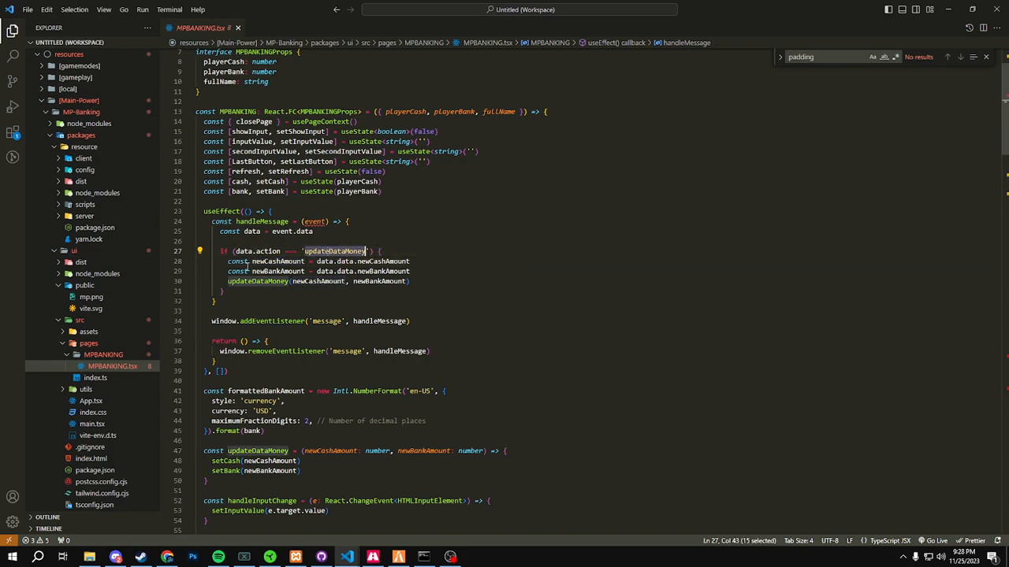
scroll("down", 3)
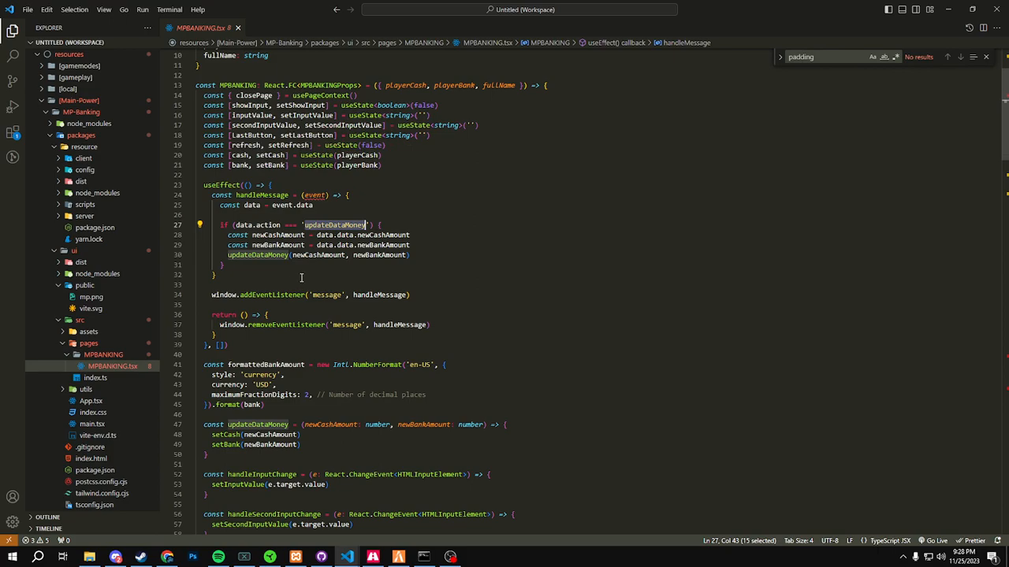
scroll("down", 3)
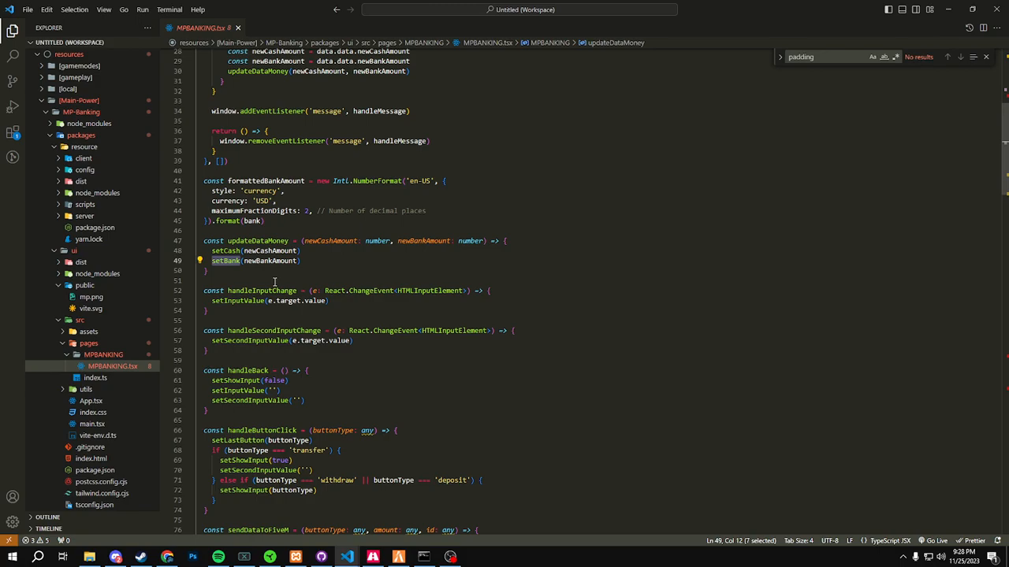
scroll("down", 3)
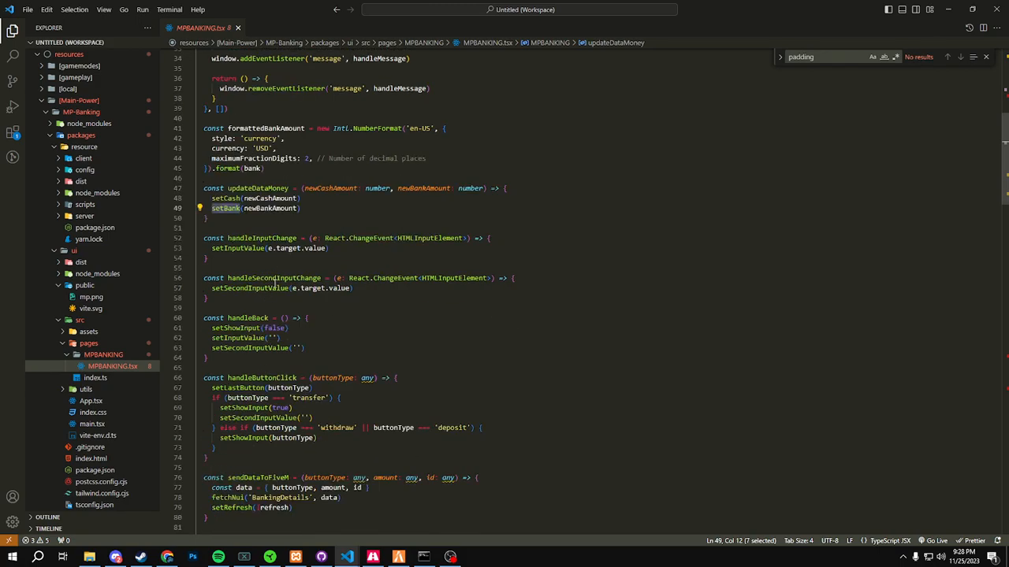
scroll("down", 3)
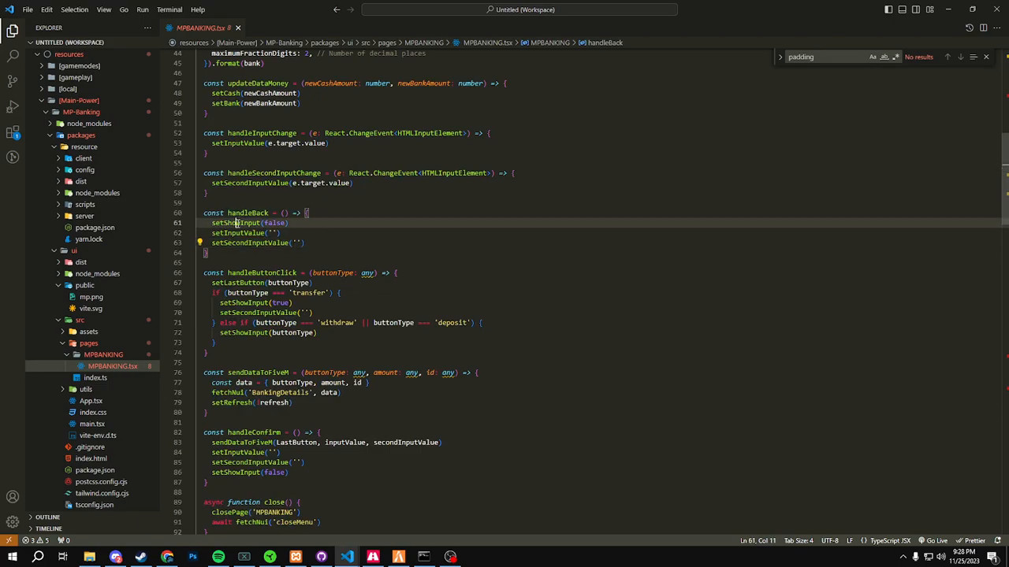
left_click(240, 233)
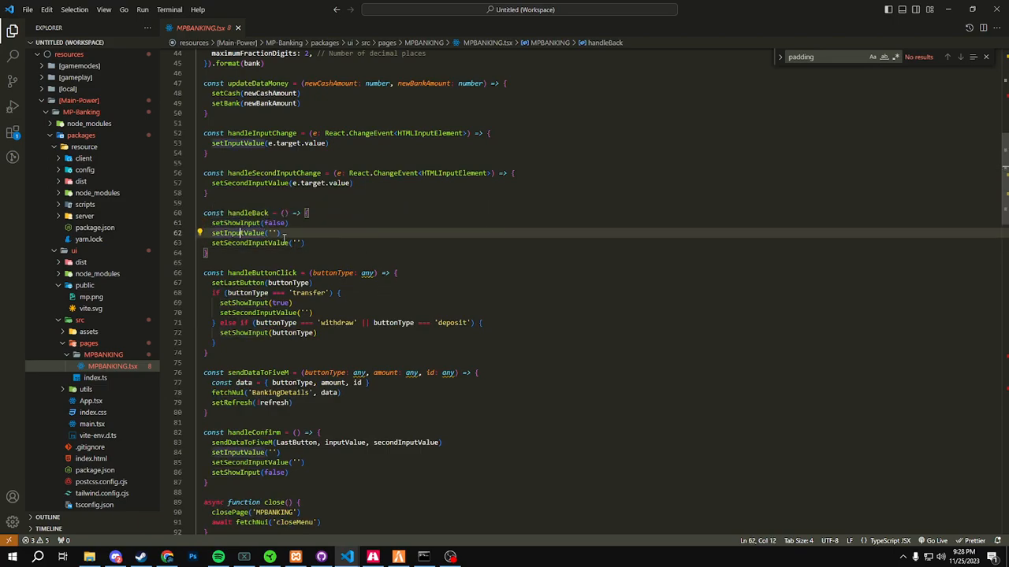
scroll("down", 3)
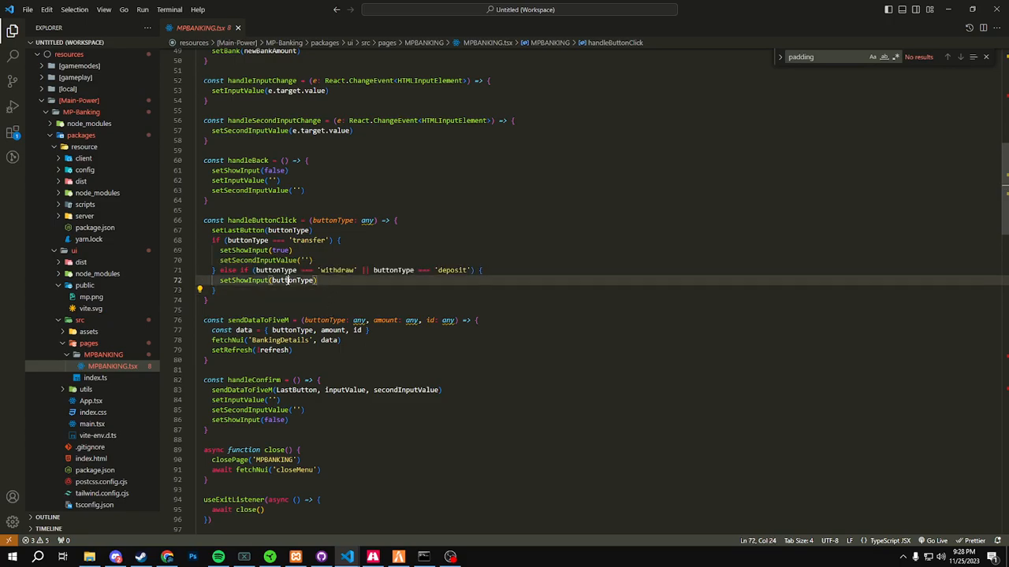
double_click(293, 281)
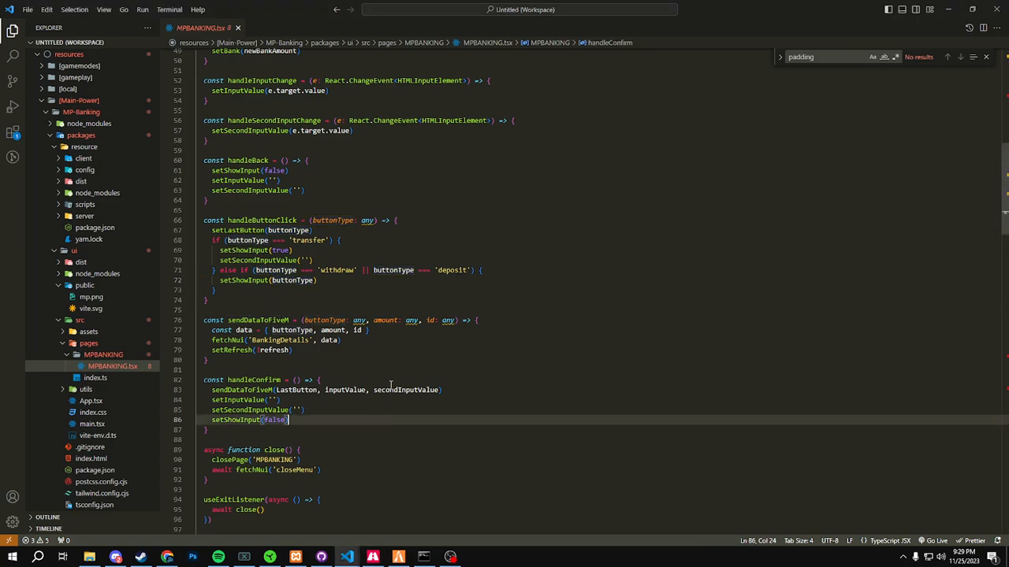
scroll("down", 3)
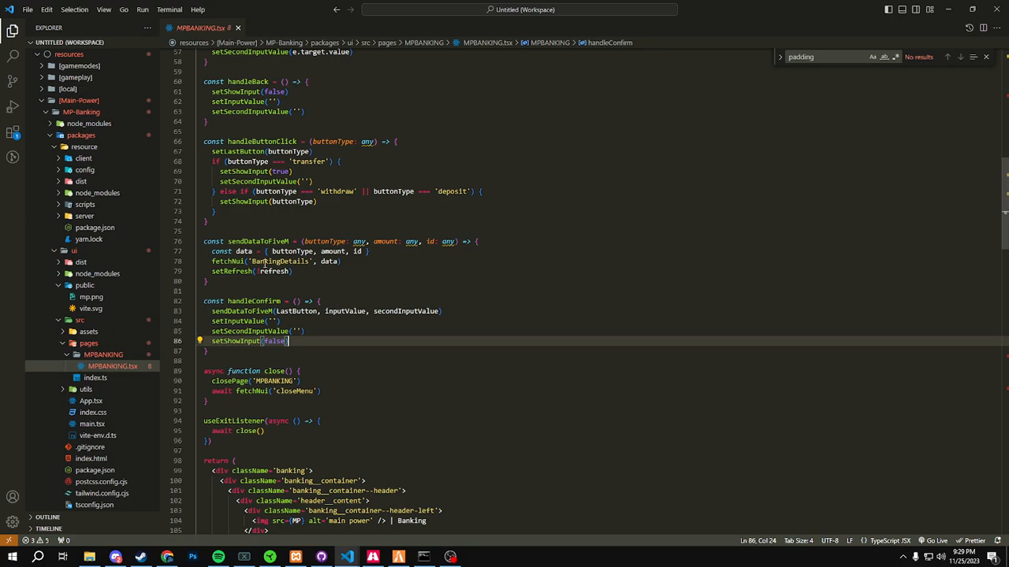
double_click(301, 251)
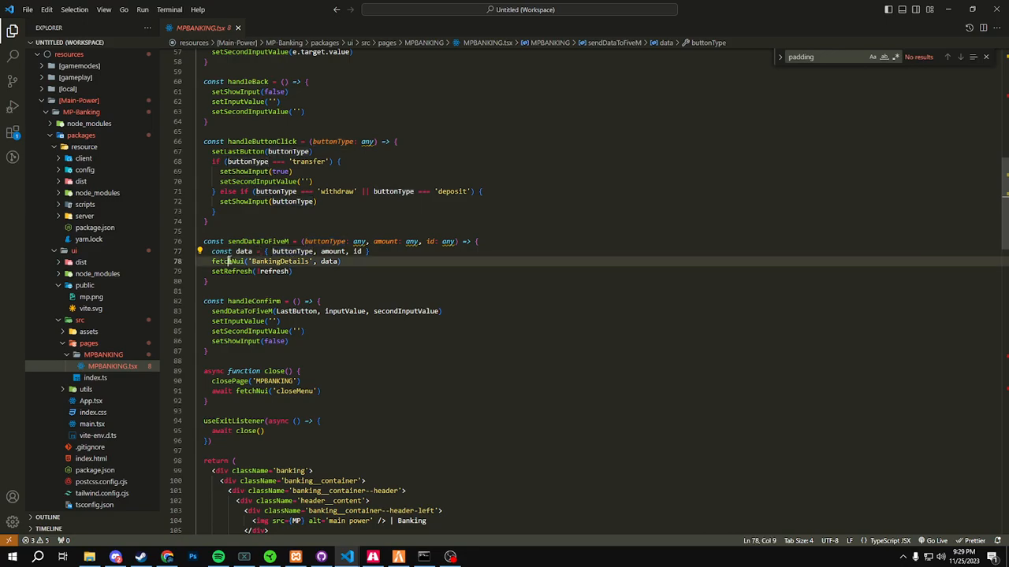
double_click(227, 262)
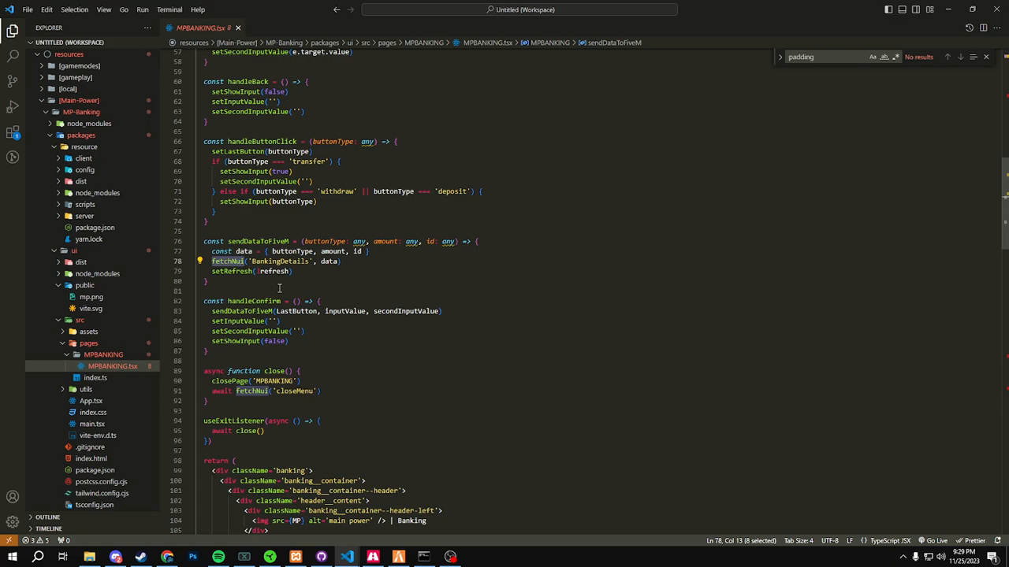
scroll("down", 3)
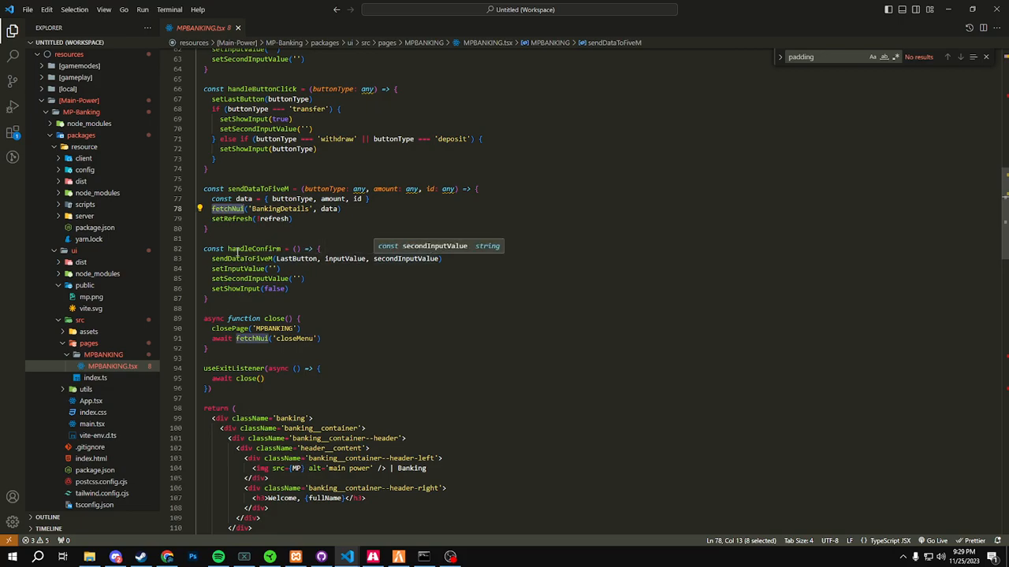
left_click(287, 288)
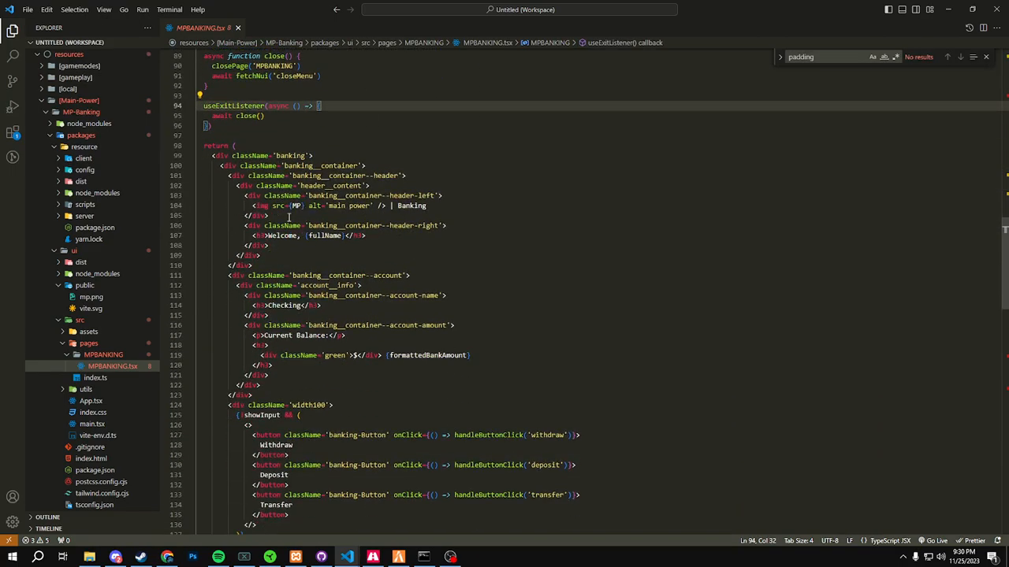
mouse_move(290, 214)
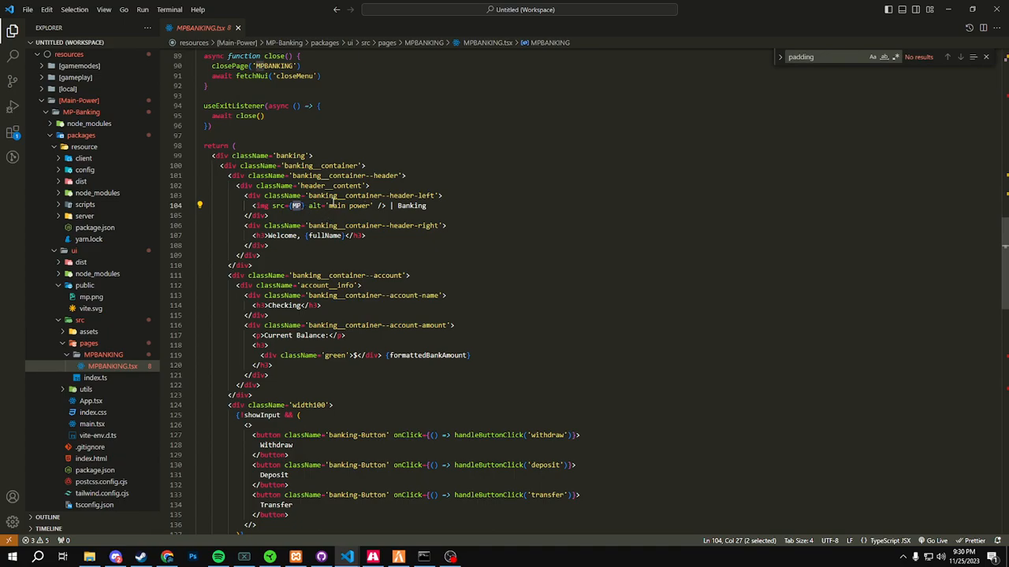
Step: Point out the header logo image, the Checking account name and the withdraw action name
left_click(292, 235)
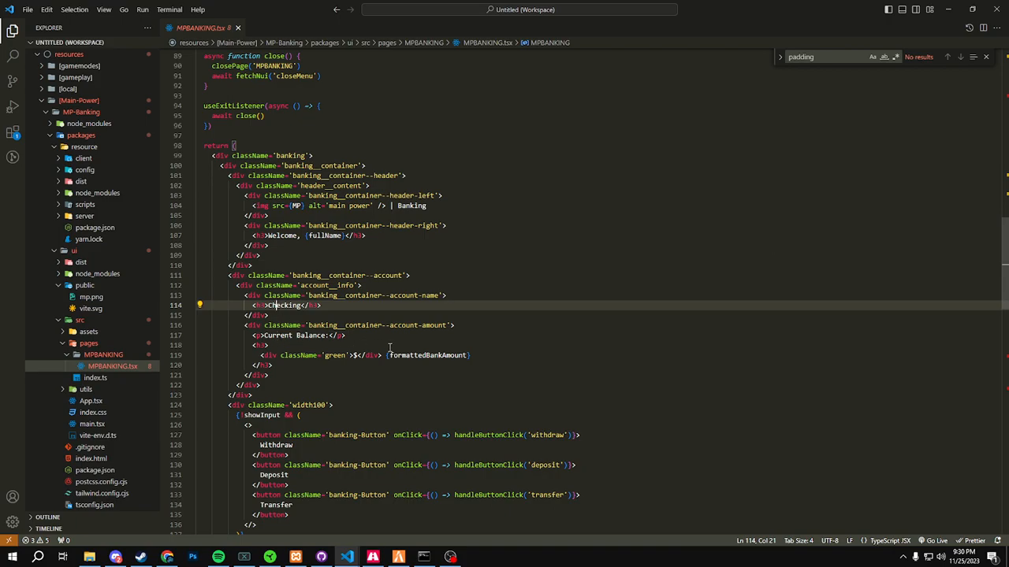
left_click(356, 357)
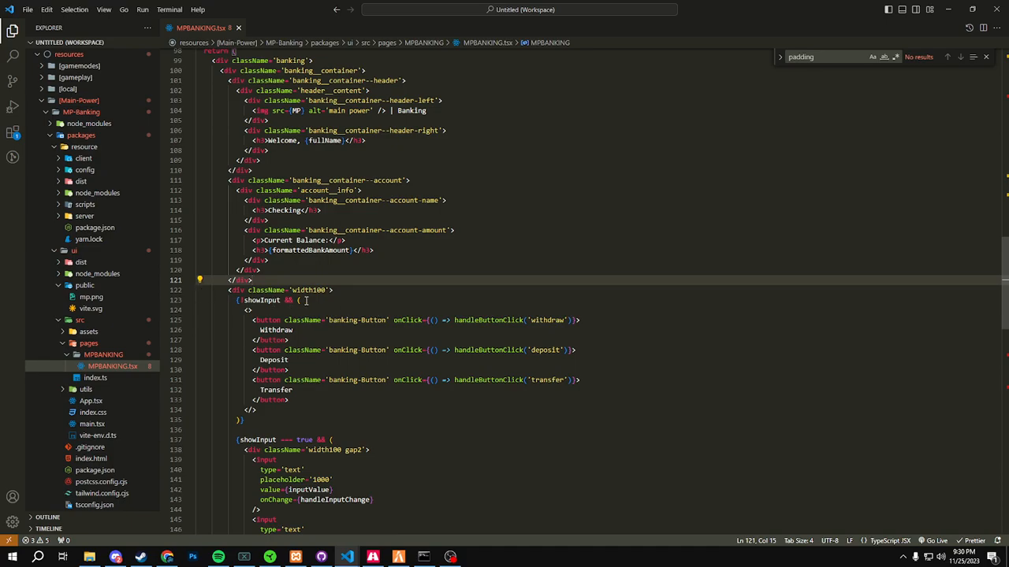
mouse_move(337, 310)
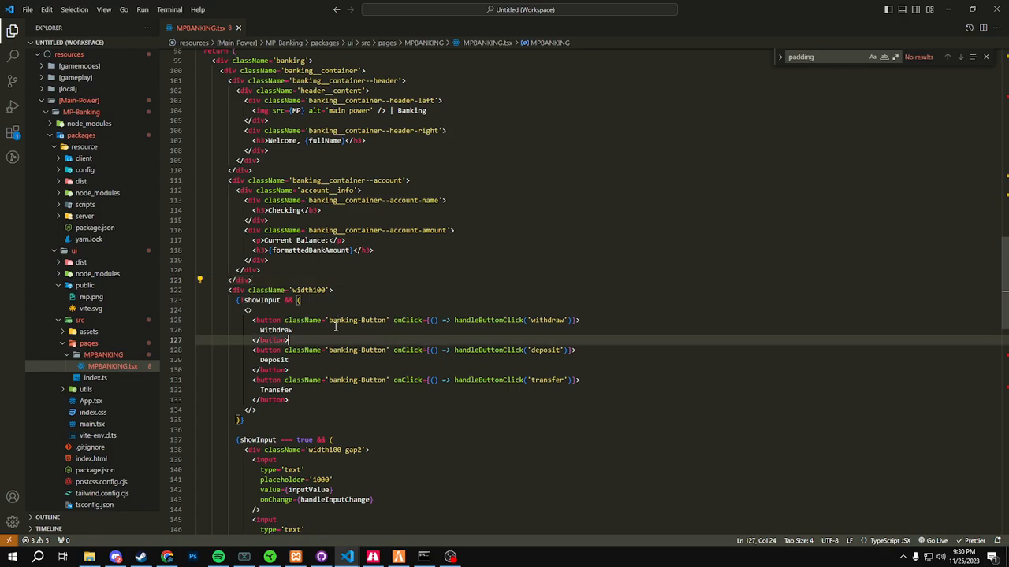
double_click(343, 320)
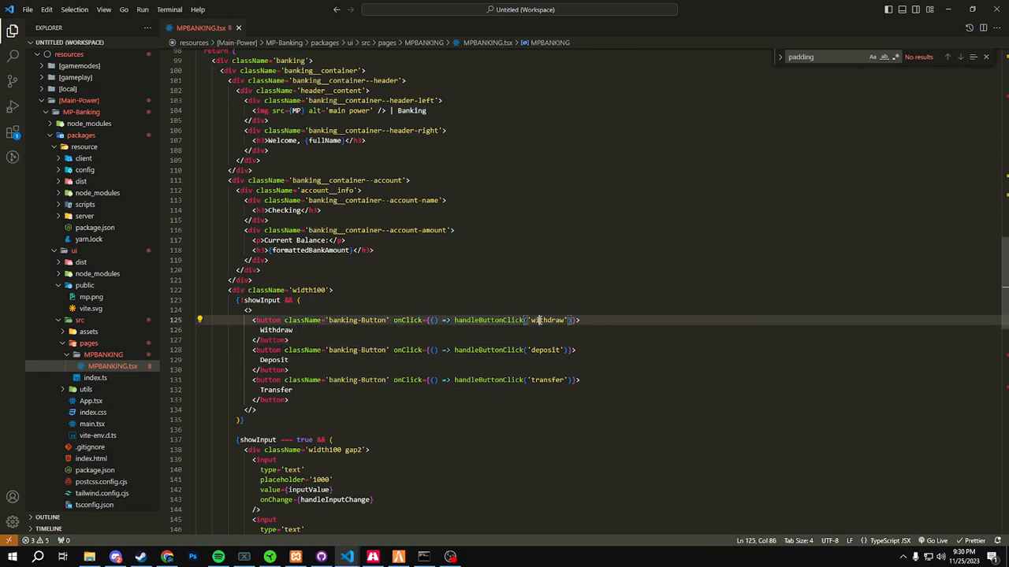
Step: Scroll through the amount input with its placeholder down to the cash-on-hand footer at the file's end
scroll("down", 3)
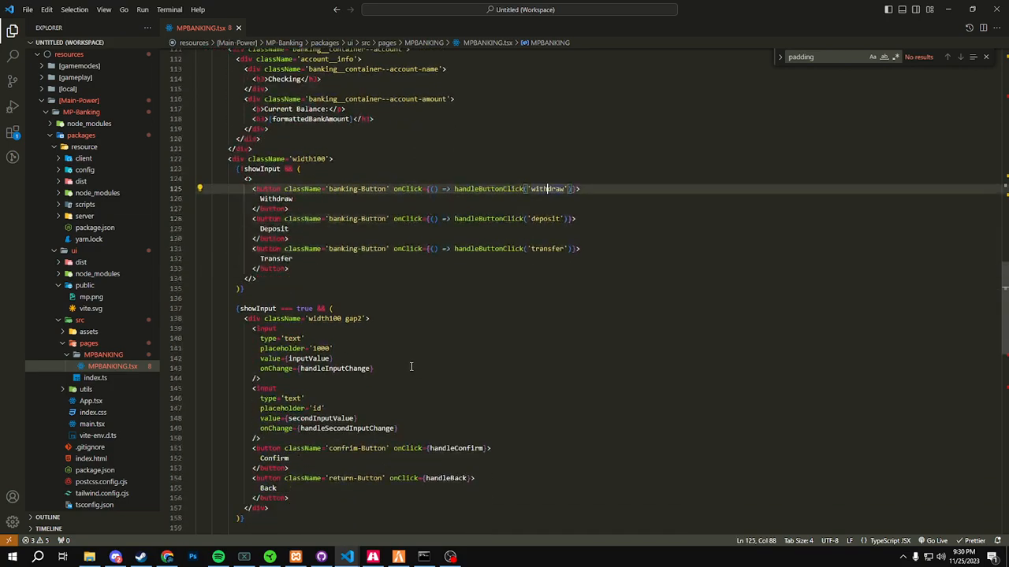
scroll("down", 3)
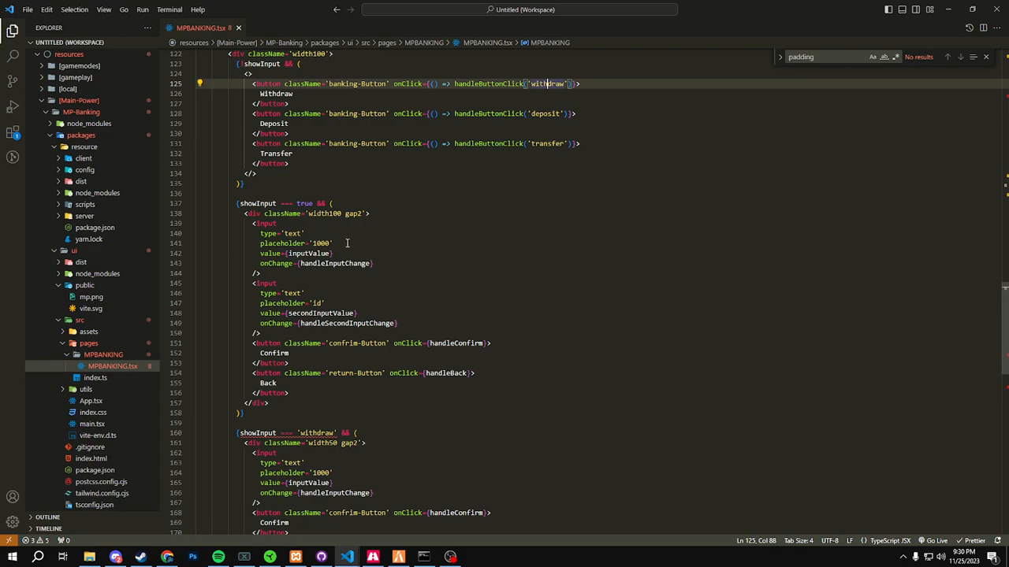
scroll("down", 3)
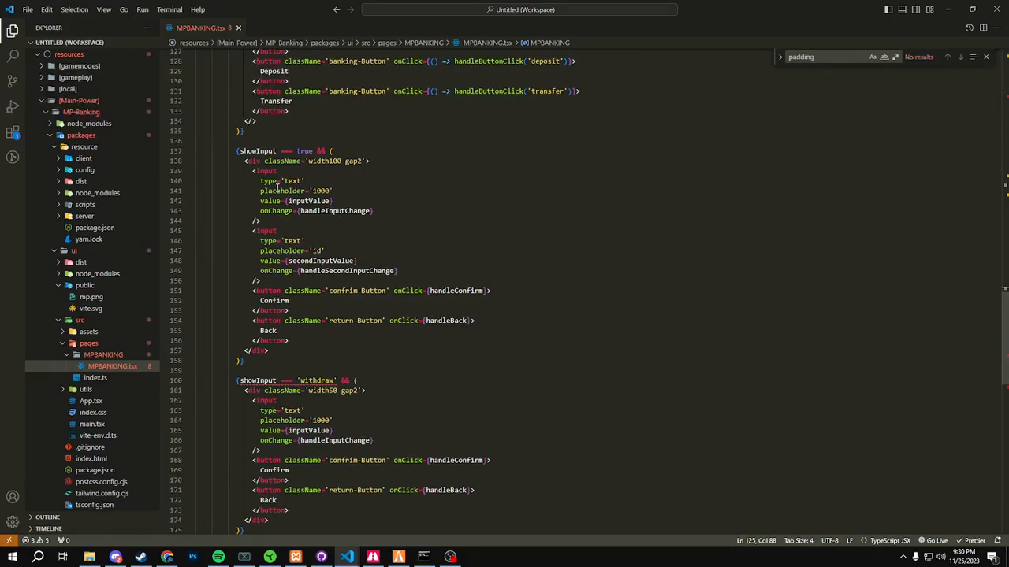
left_click(316, 190)
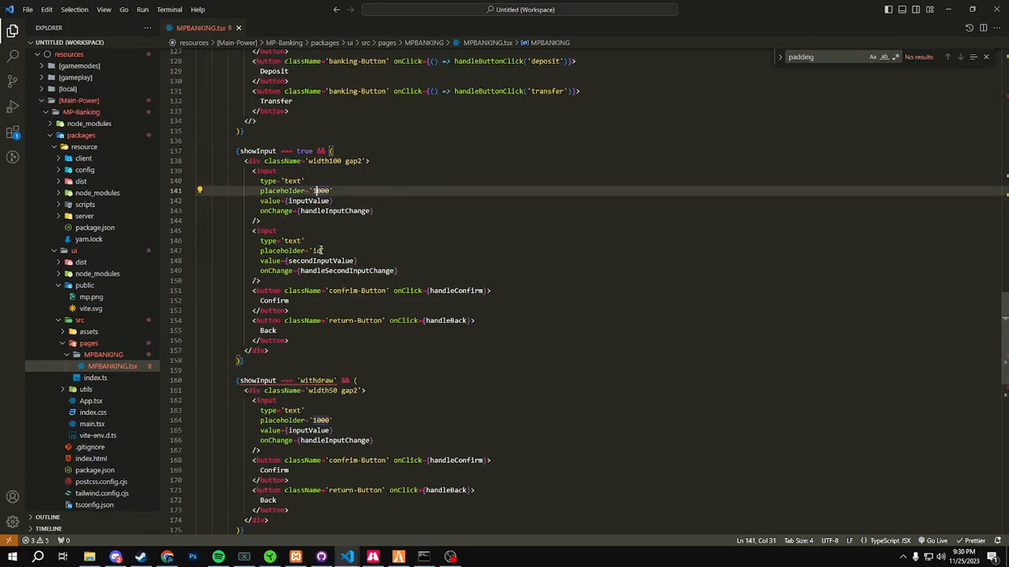
scroll("down", 3)
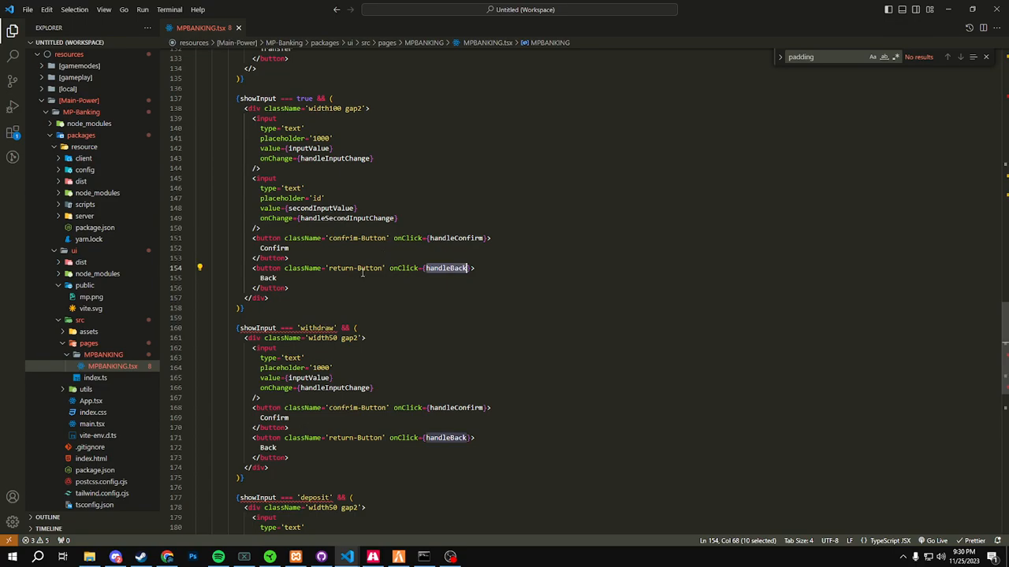
scroll("down", 3)
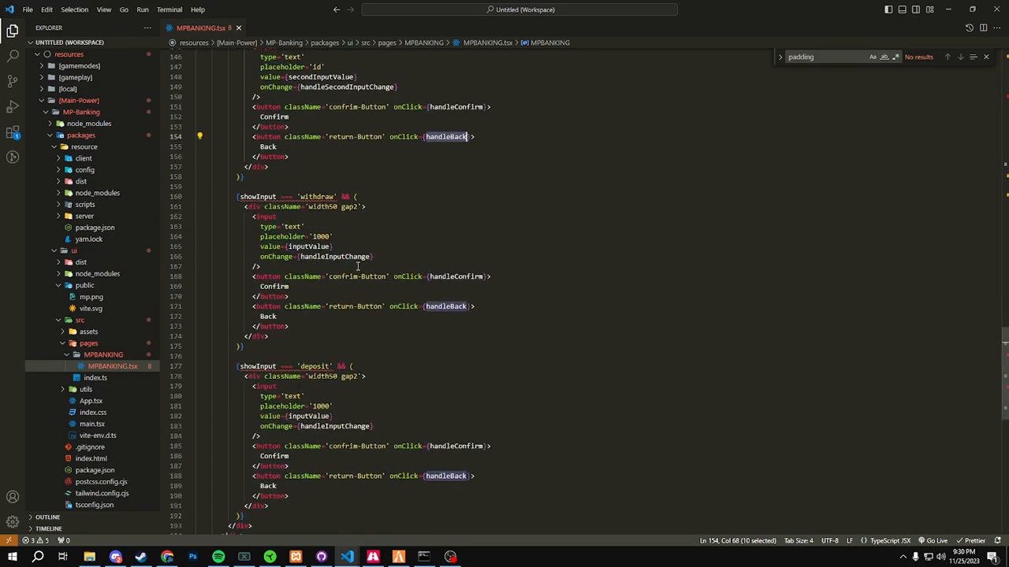
scroll("down", 3)
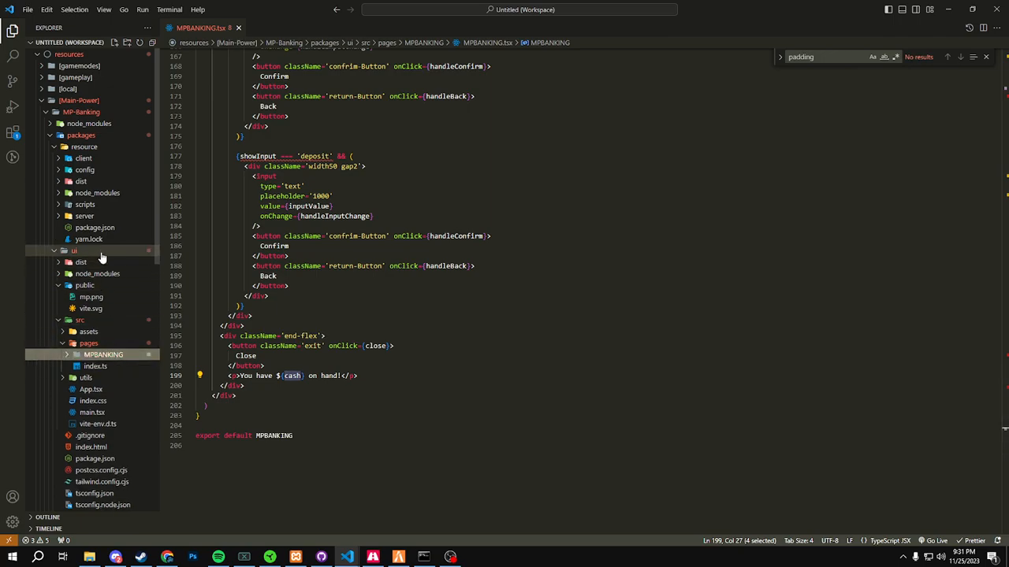
mouse_move(101, 258)
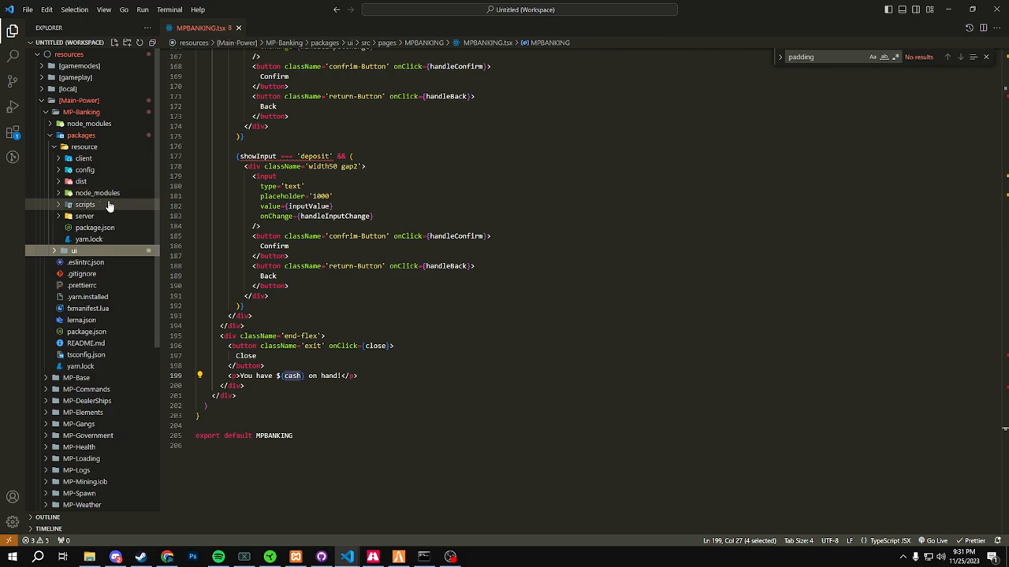
Step: Show server.ts and highlight the withdraw handler's cash-swap amount and its 1000 ms timeout delay
left_click(85, 216)
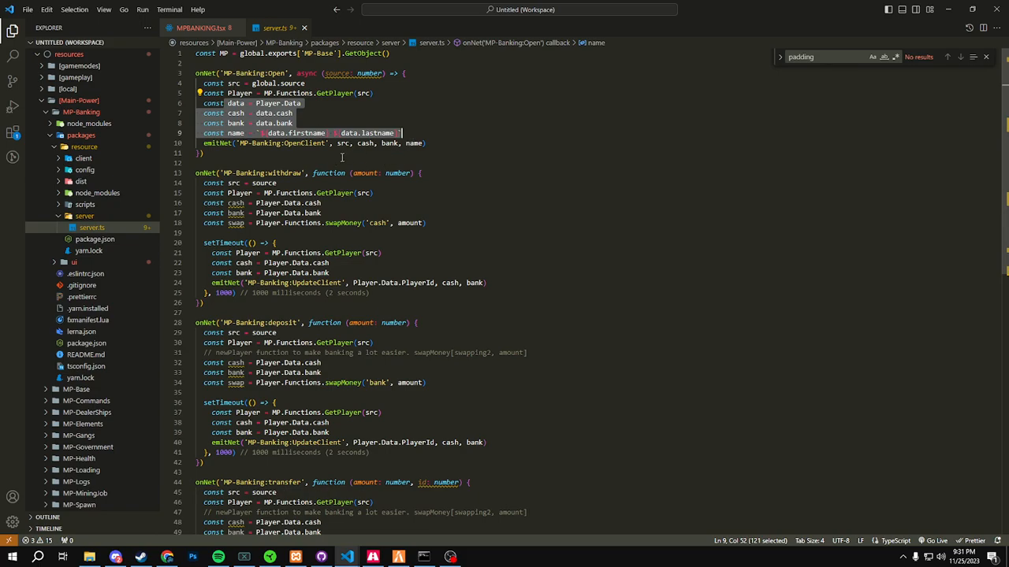
mouse_move(457, 153)
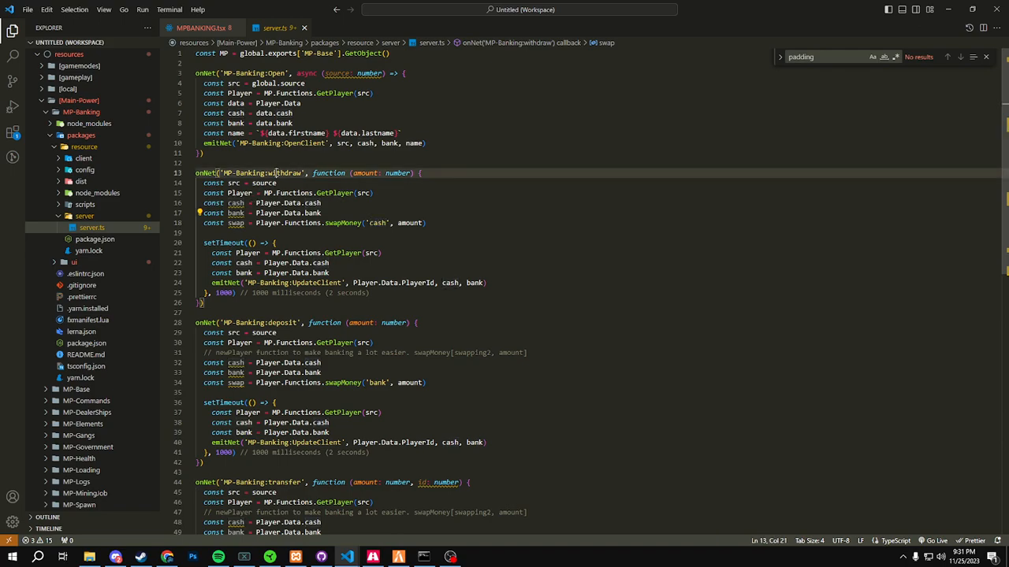
double_click(377, 224)
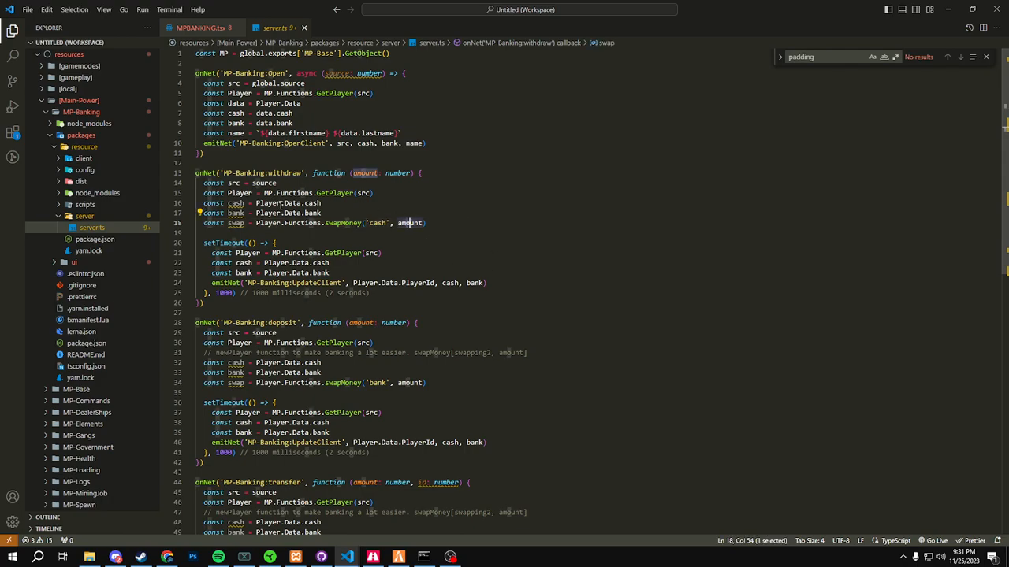
mouse_move(239, 193)
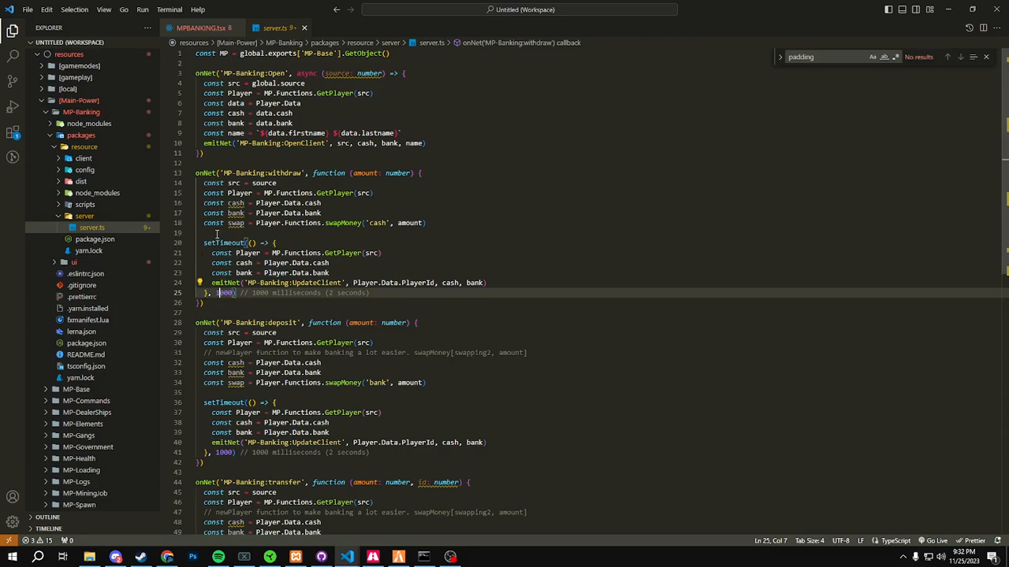
left_click_drag(204, 252, 371, 291)
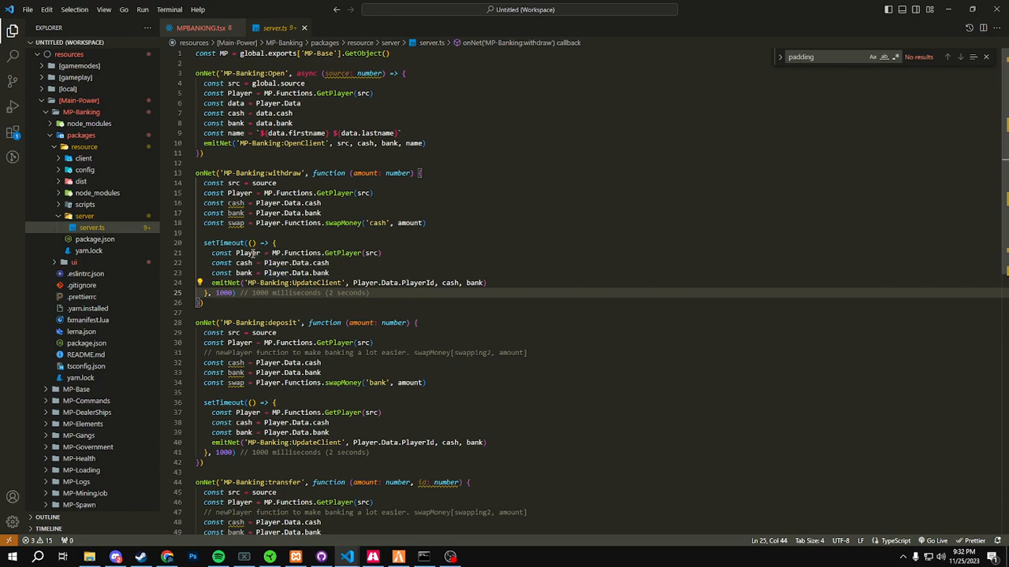
double_click(225, 293)
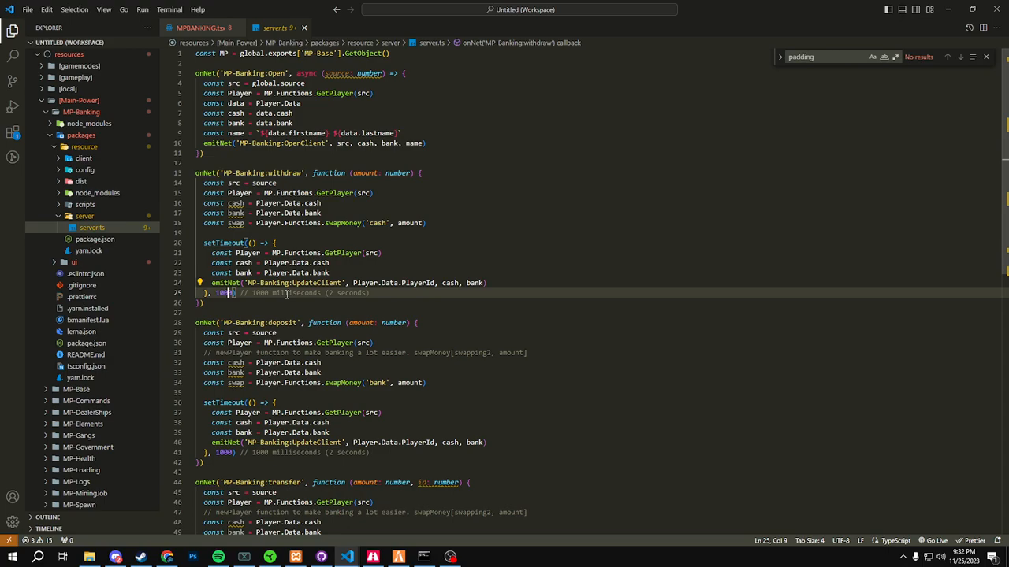
scroll("down", 3)
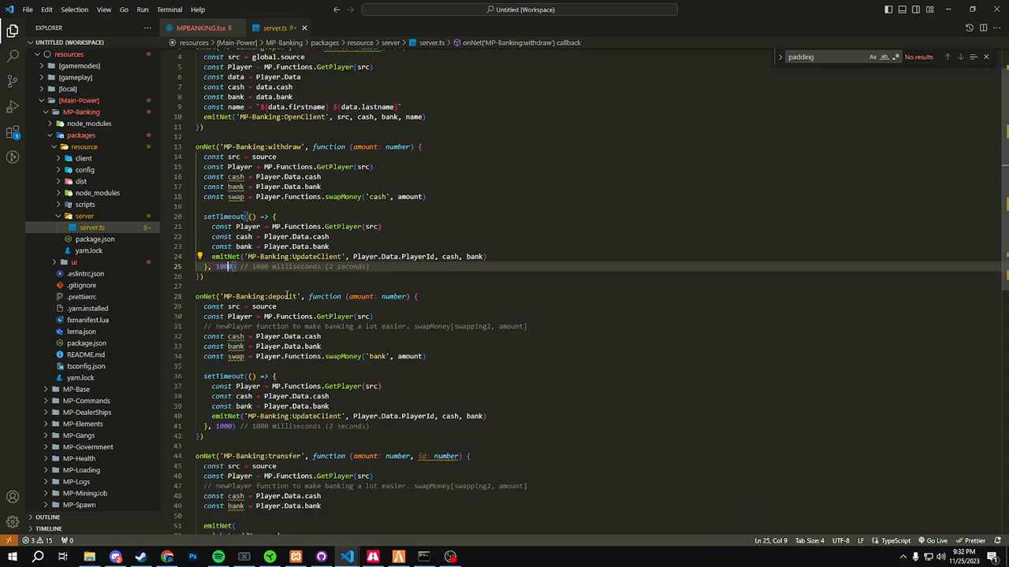
scroll("down", 3)
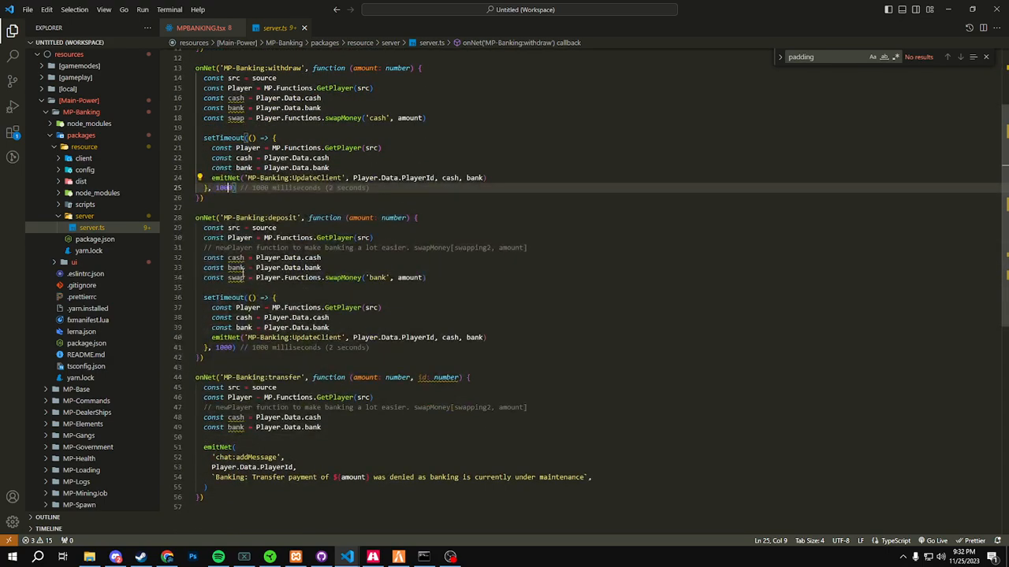
scroll("down", 3)
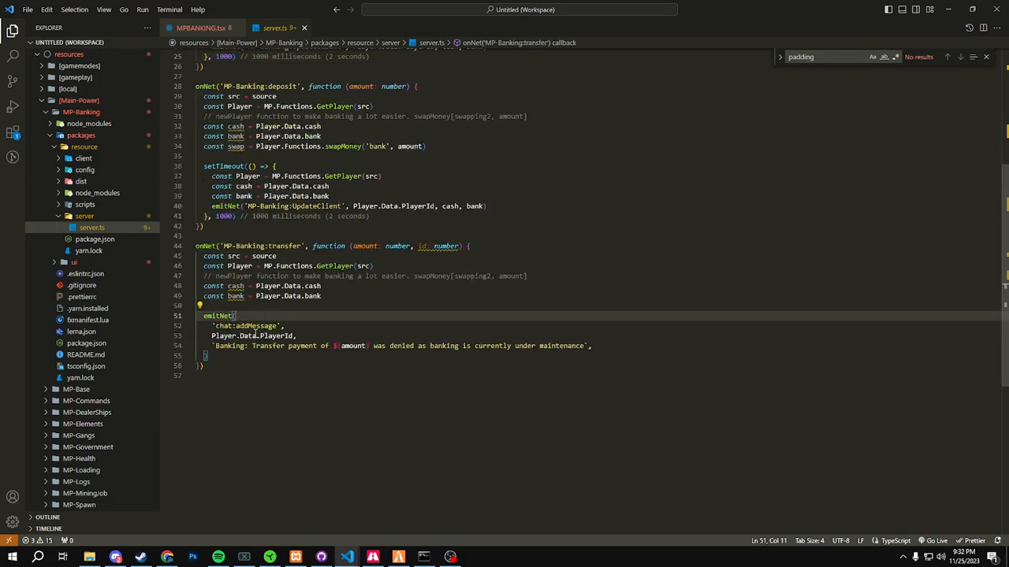
mouse_move(583, 353)
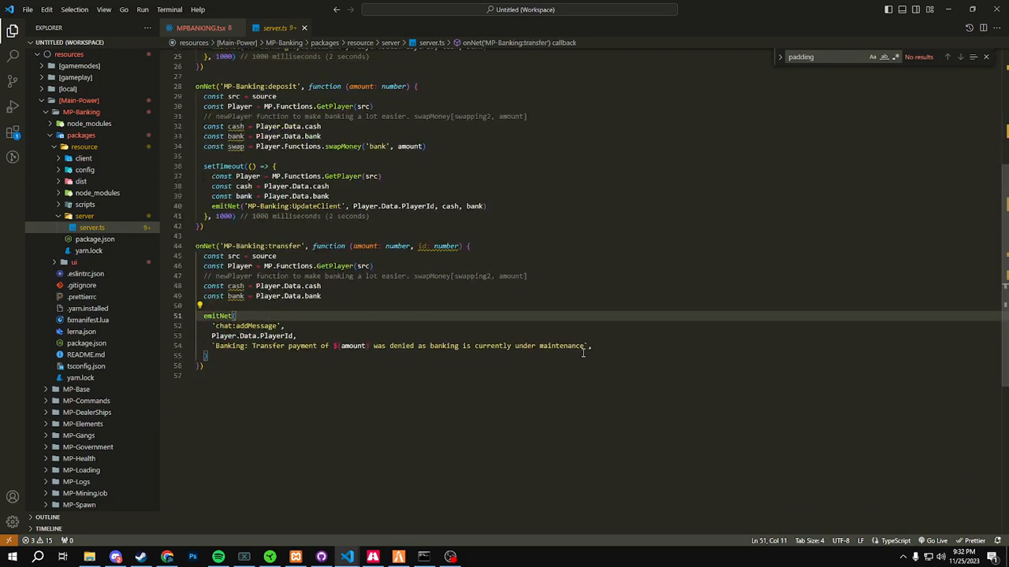
scroll("down", 3)
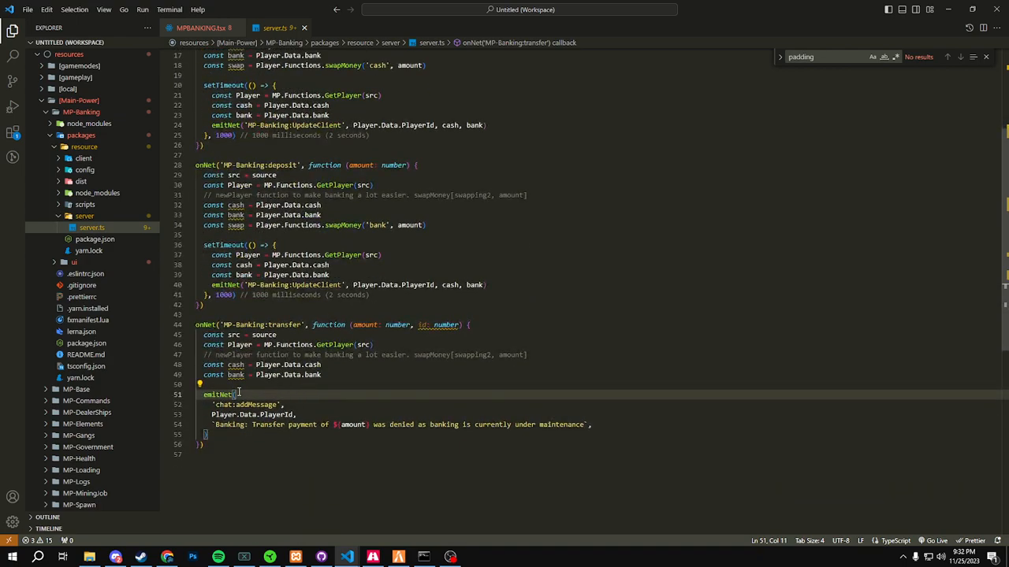
scroll("up", 3)
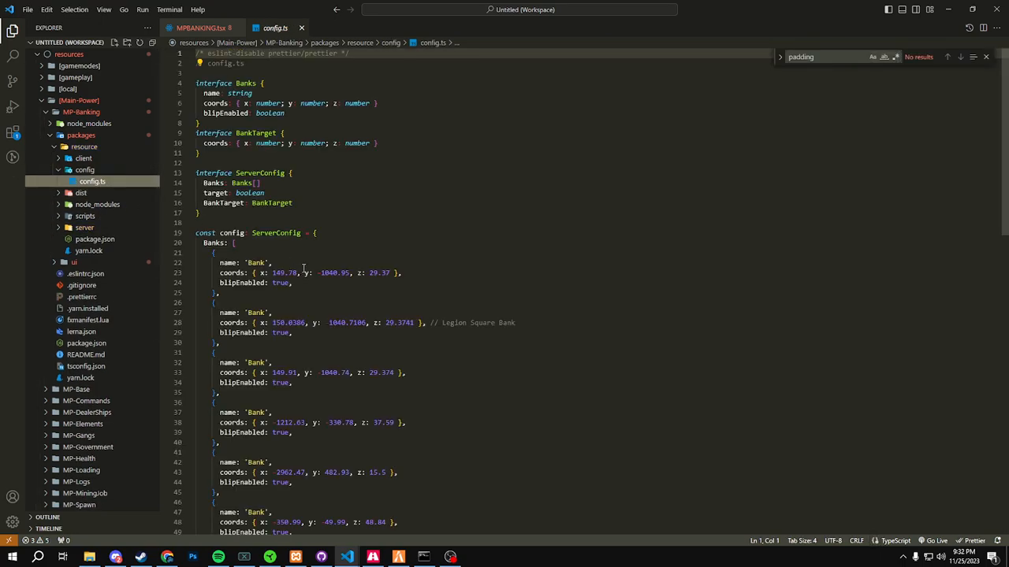
Step: Scroll to the bottom of config.ts's Banks array, then bring up the resource's client.ts
scroll("down", 3)
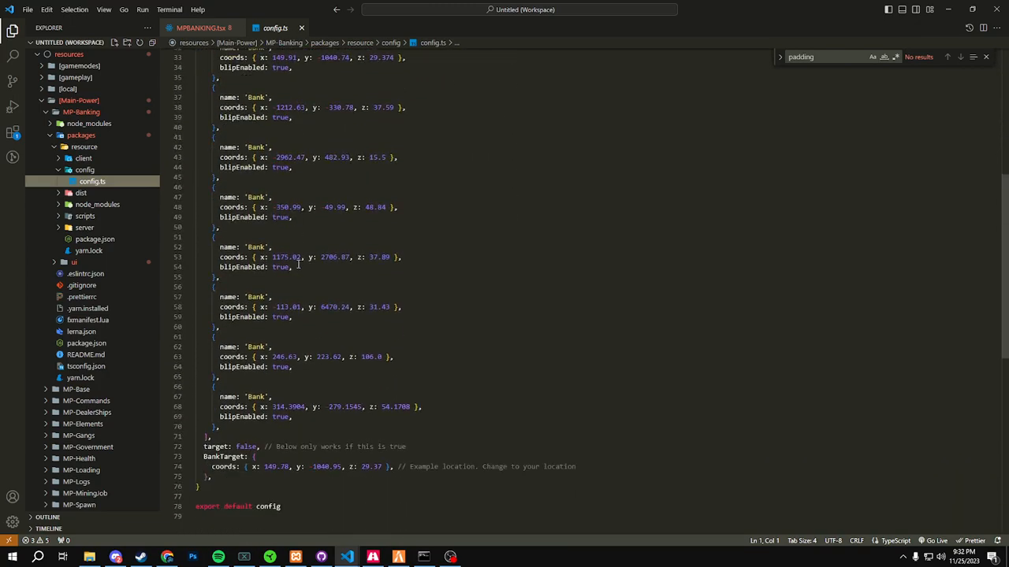
scroll("down", 3)
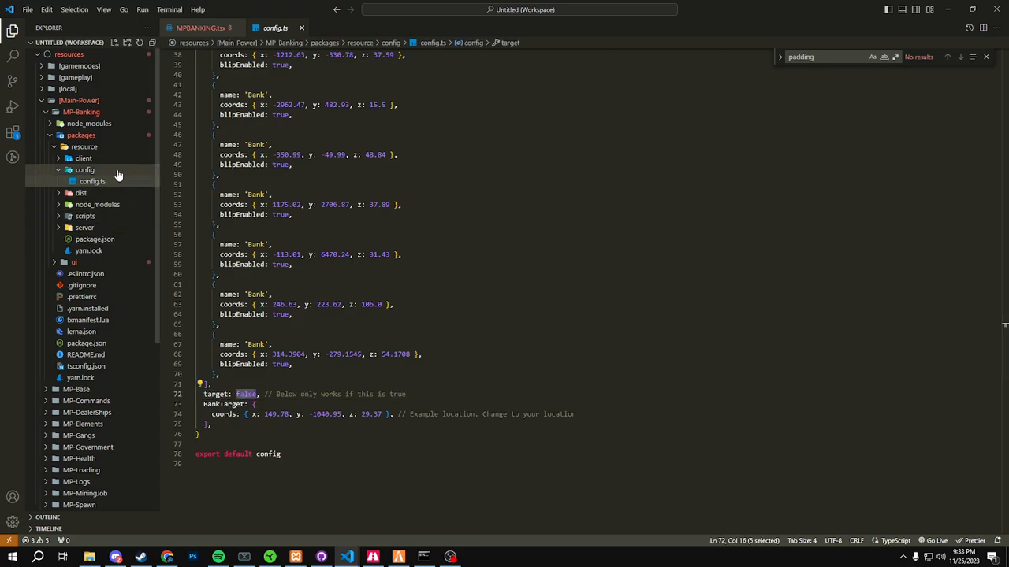
mouse_move(117, 174)
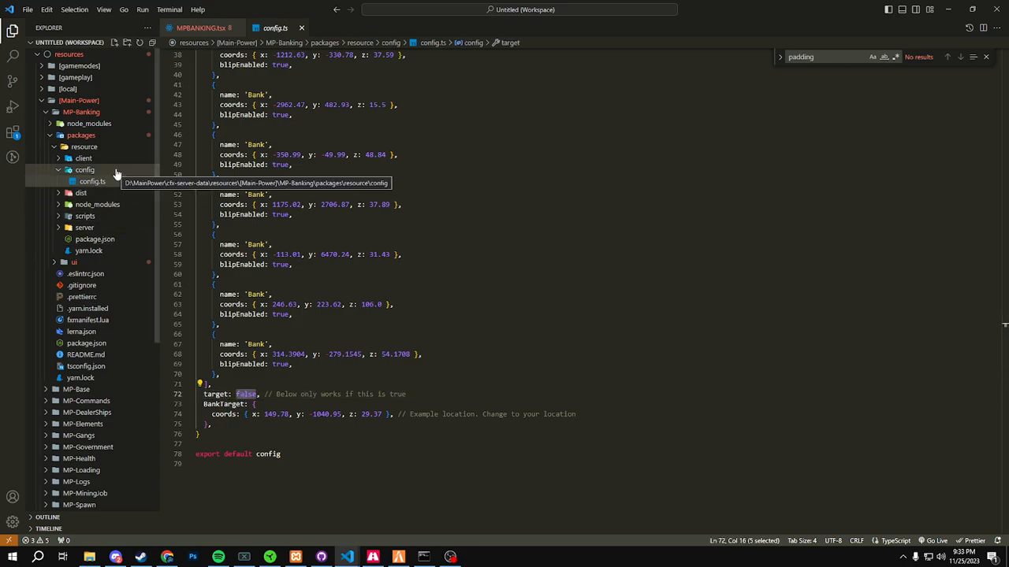
left_click(82, 170)
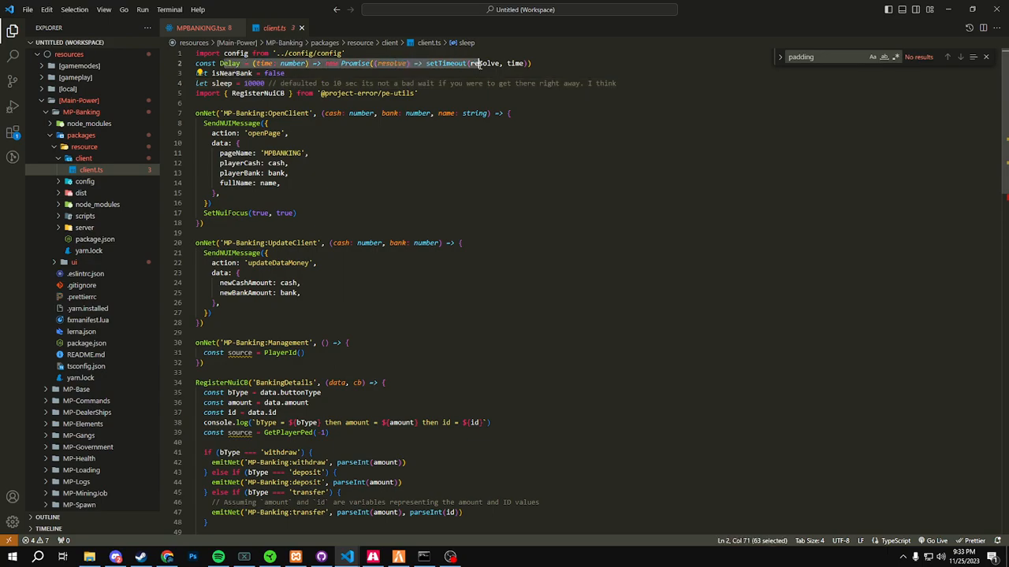
left_click(229, 72)
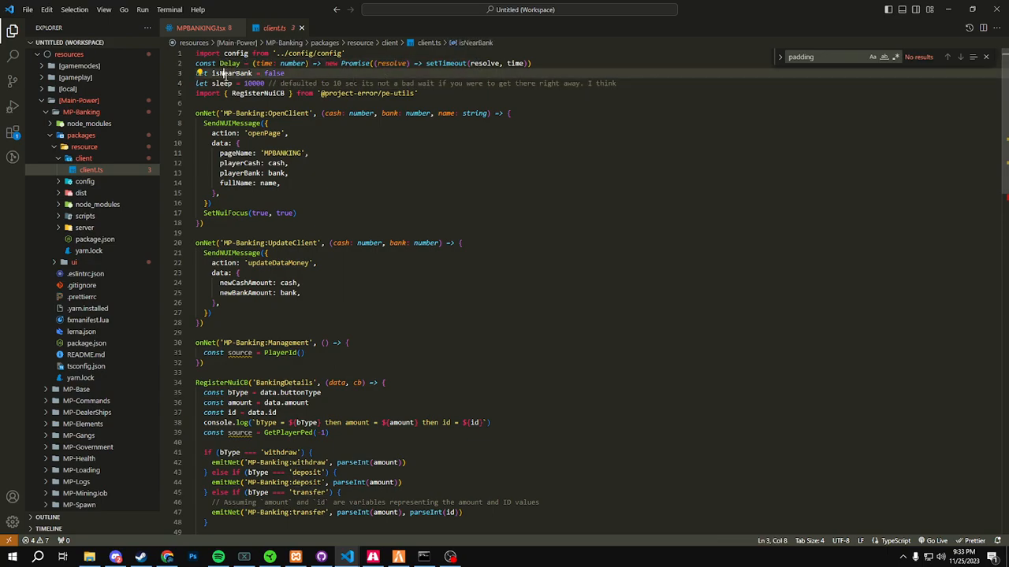
left_click_drag(203, 82, 266, 82)
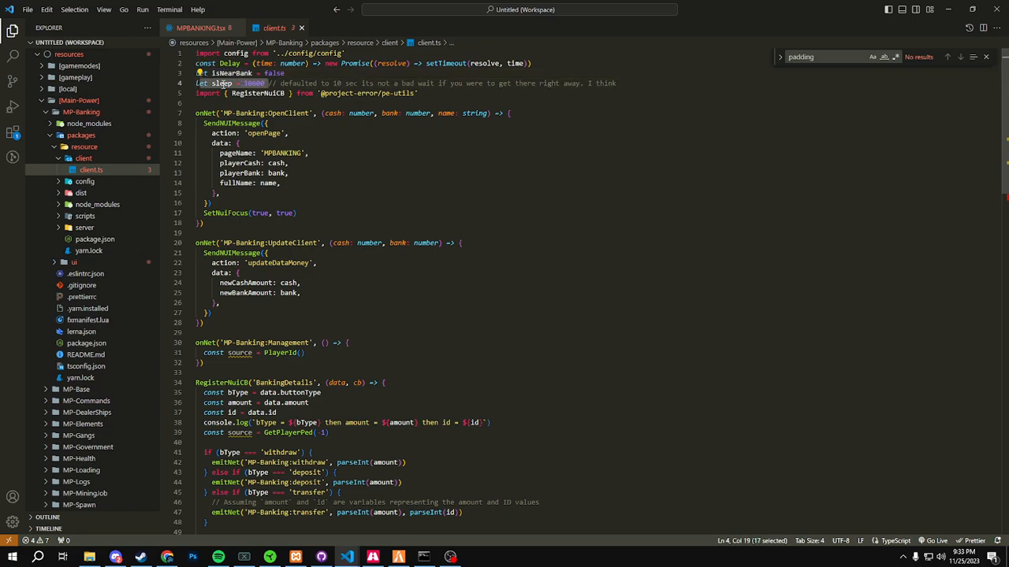
double_click(227, 82)
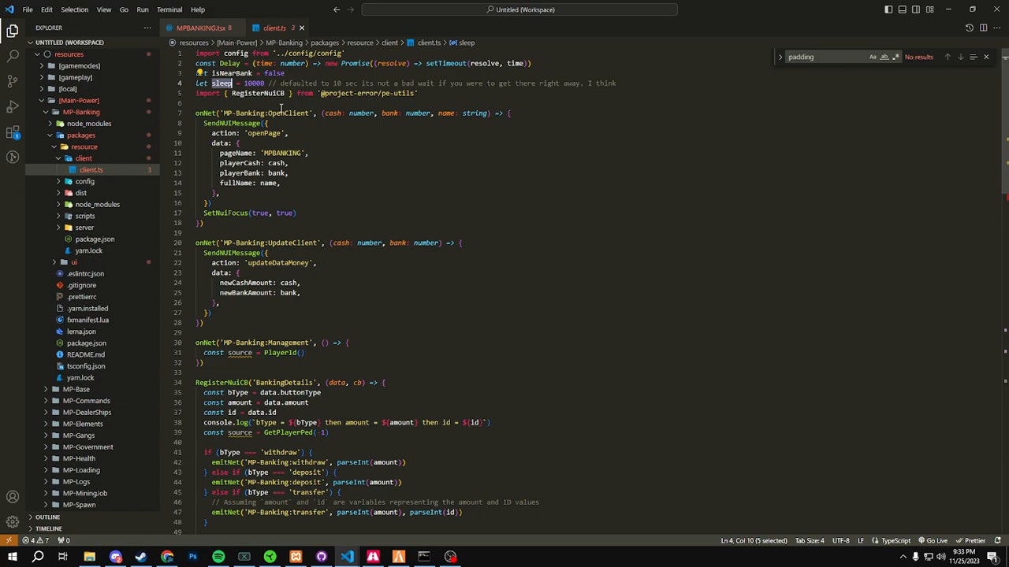
mouse_move(316, 233)
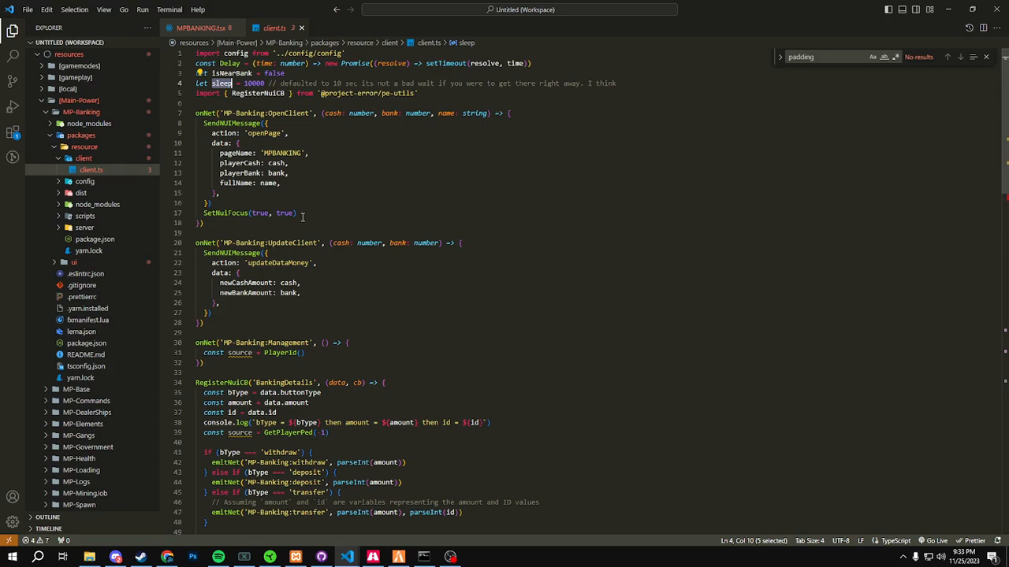
left_click(224, 114)
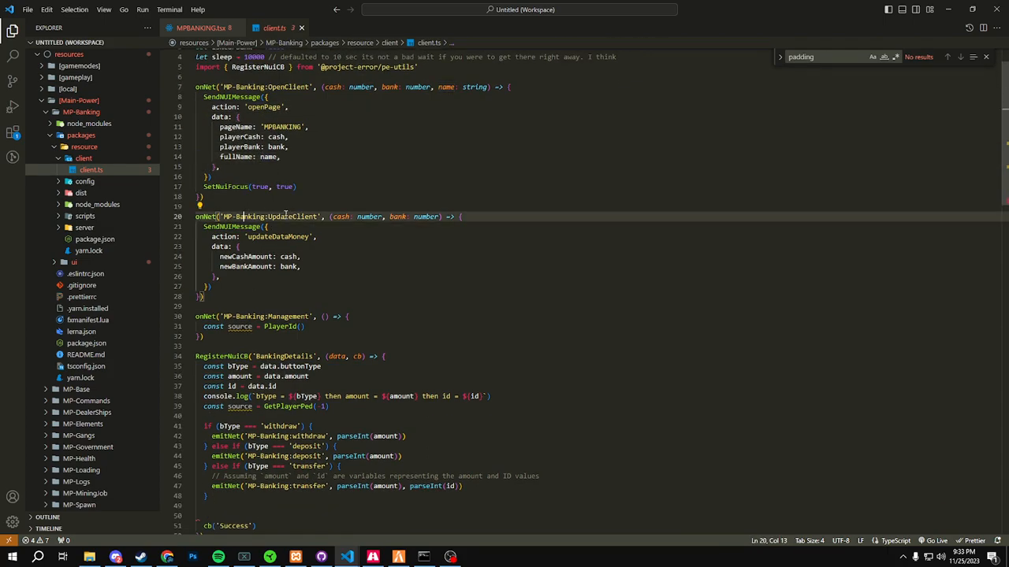
mouse_move(314, 252)
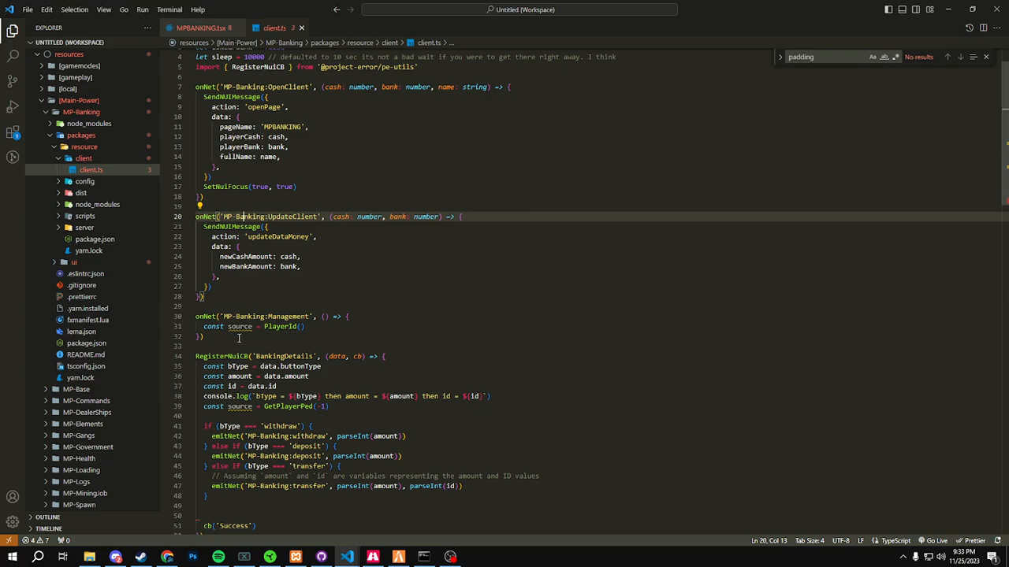
Step: Scroll to the BankingDetails callback and point out buttonType and the parseInt withdraw call
scroll("down", 3)
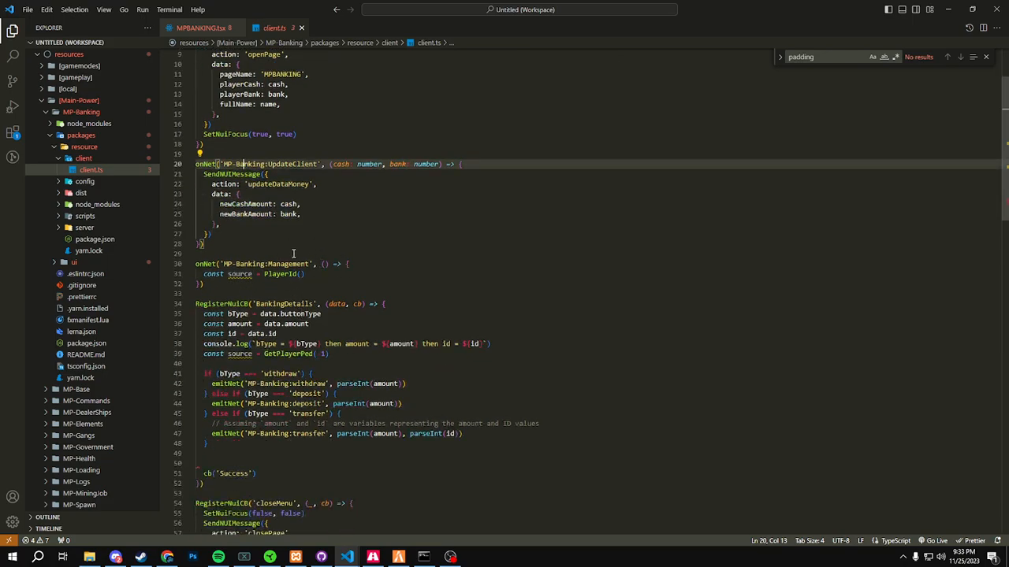
mouse_move(331, 259)
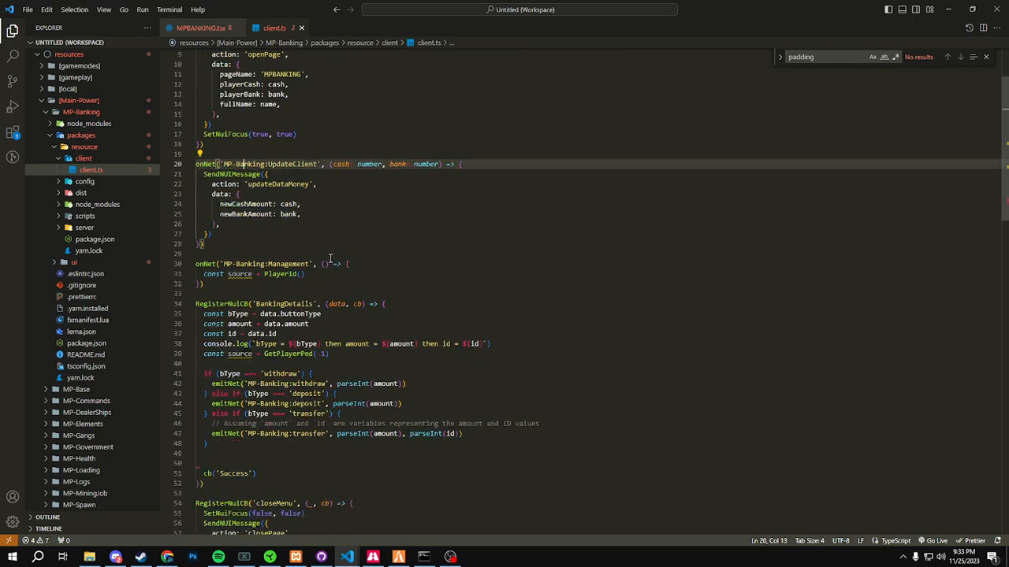
scroll("down", 3)
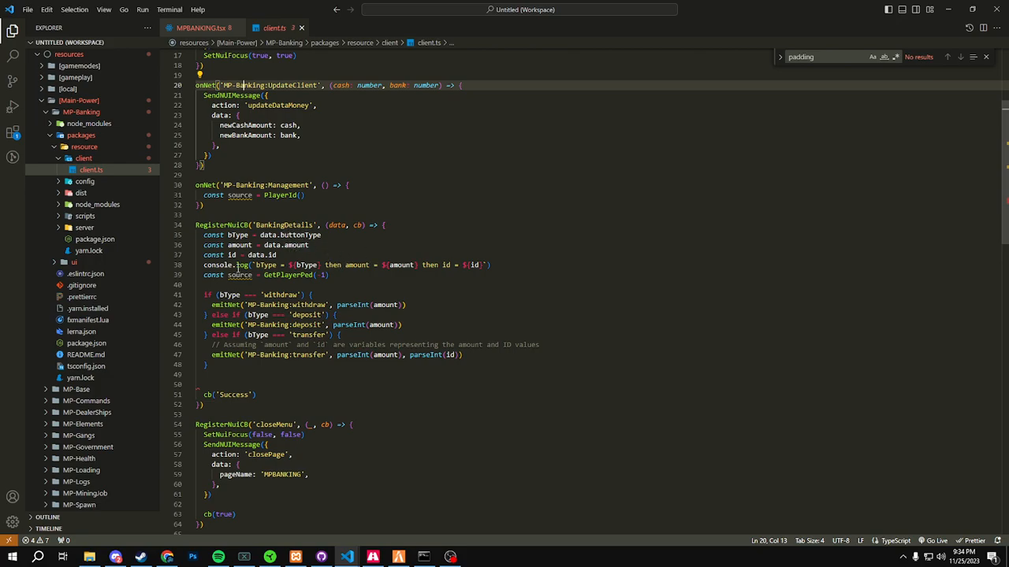
double_click(286, 225)
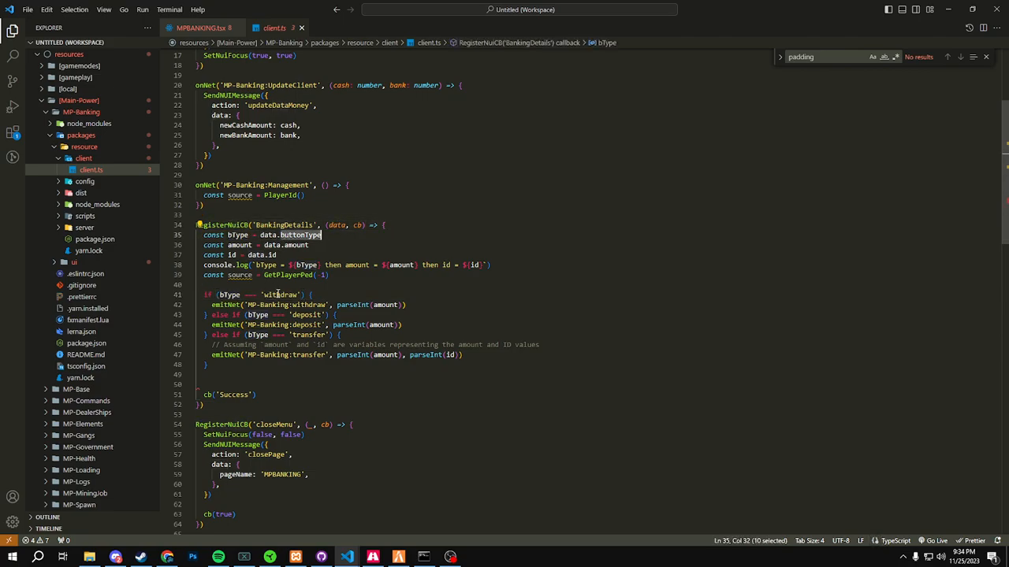
double_click(228, 295)
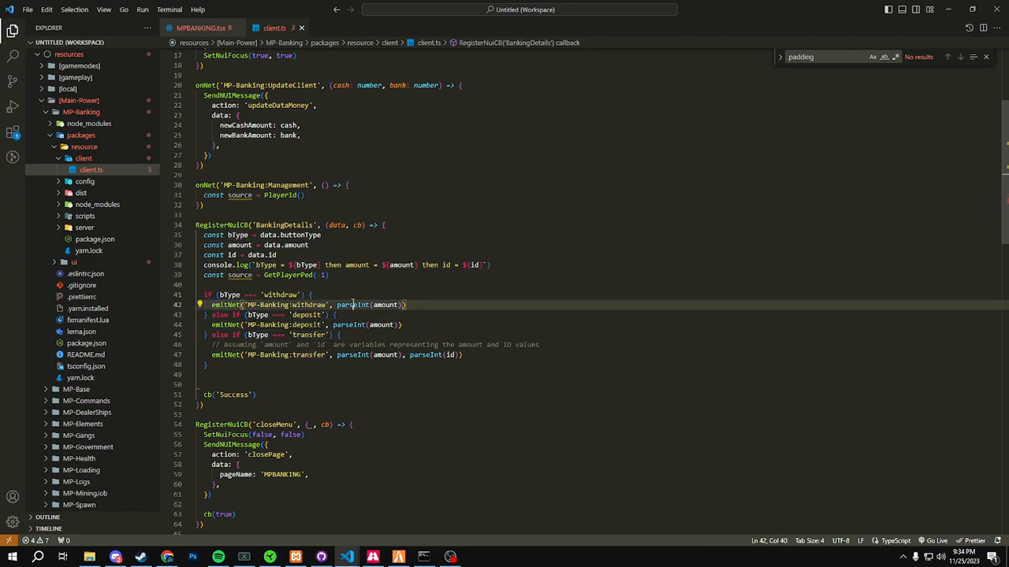
Step: Delete the console.log debugging line from BankingDetails and scroll on to closeMenu
double_click(353, 306)
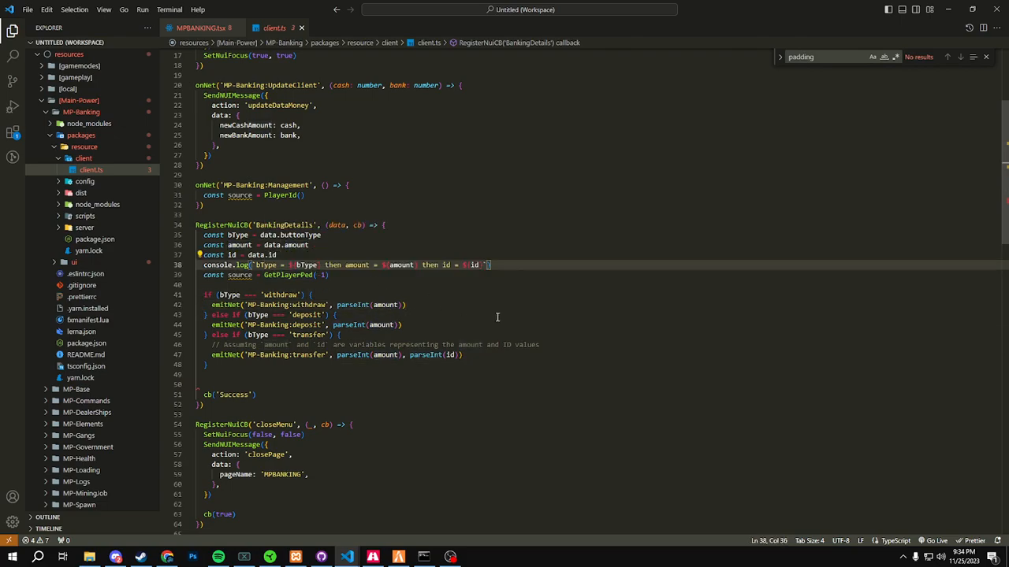
left_click(491, 264)
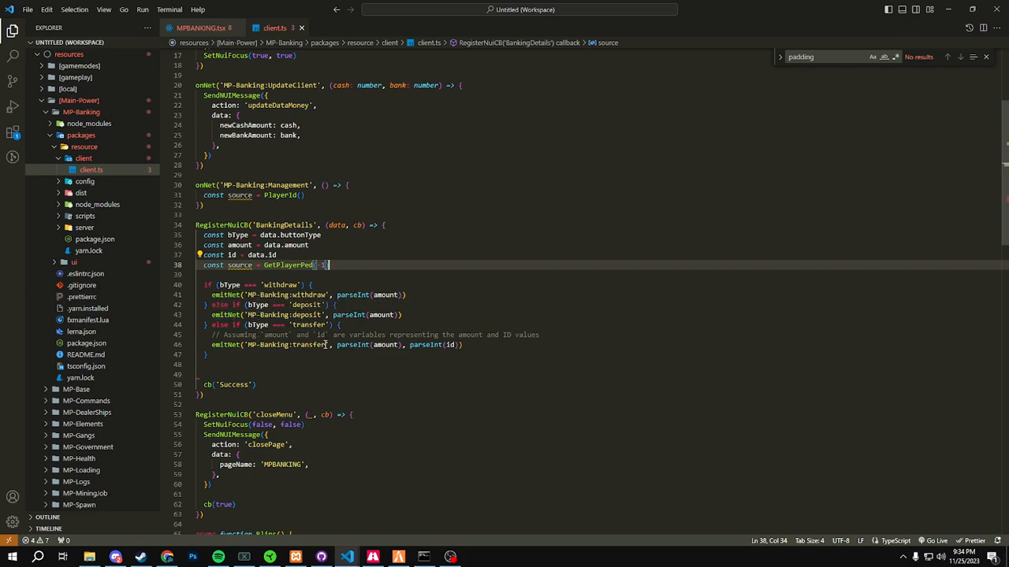
scroll("down", 3)
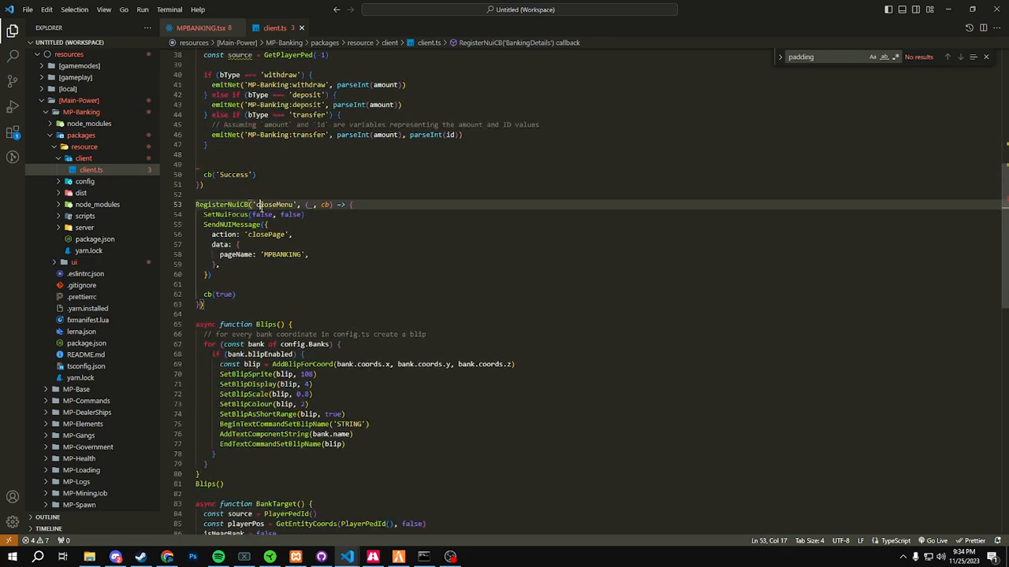
scroll("down", 3)
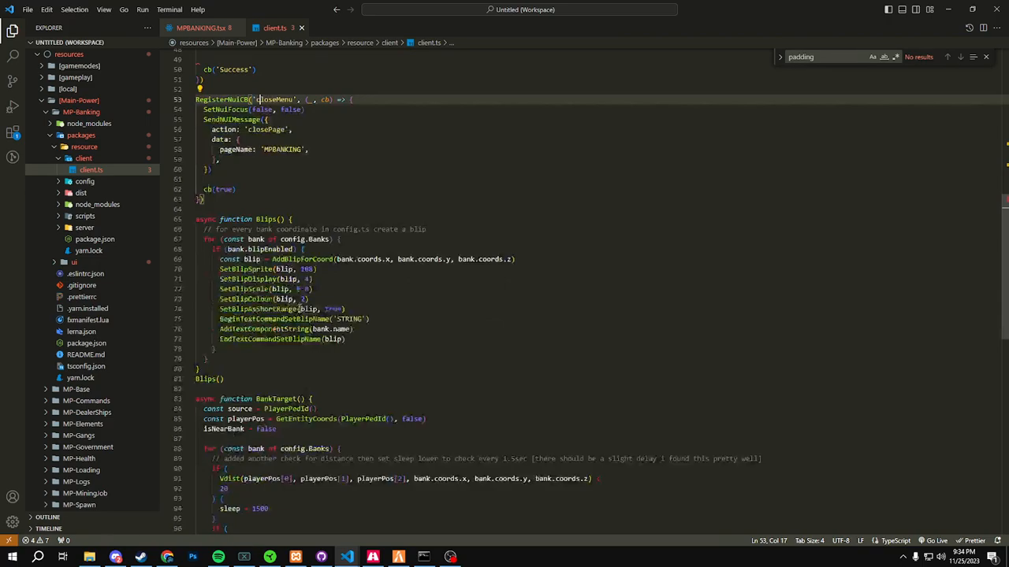
scroll("down", 3)
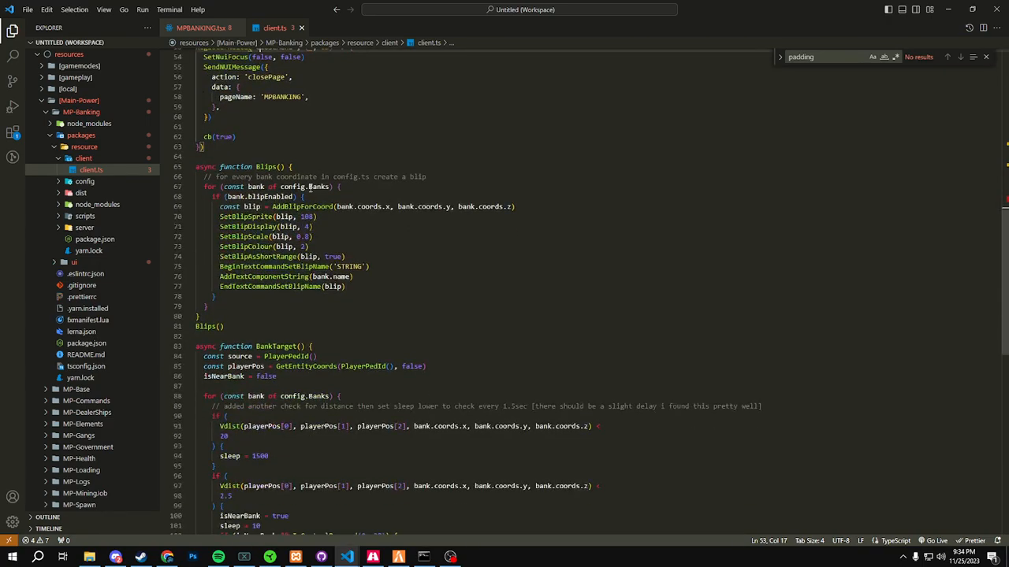
scroll("down", 3)
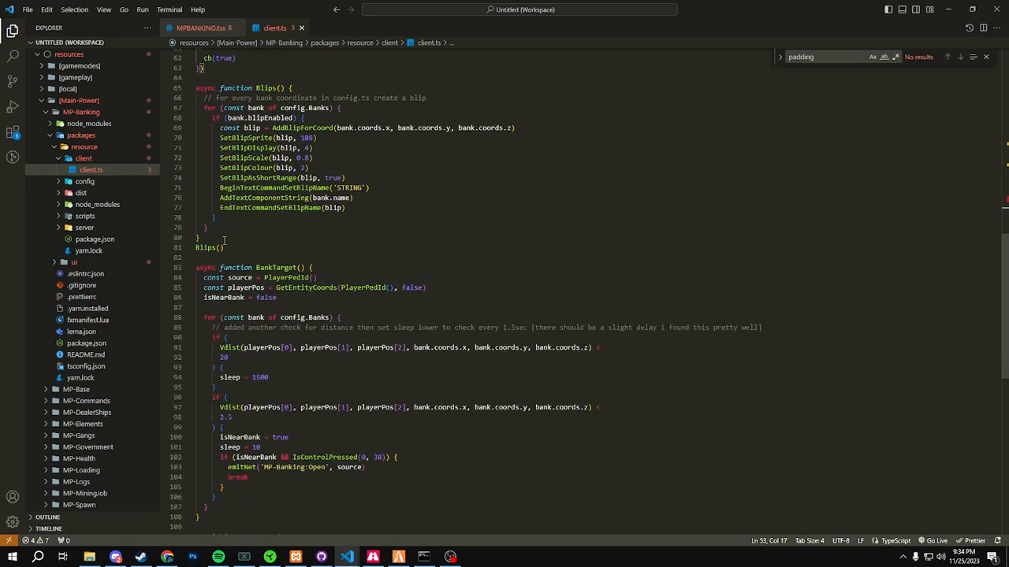
scroll("down", 3)
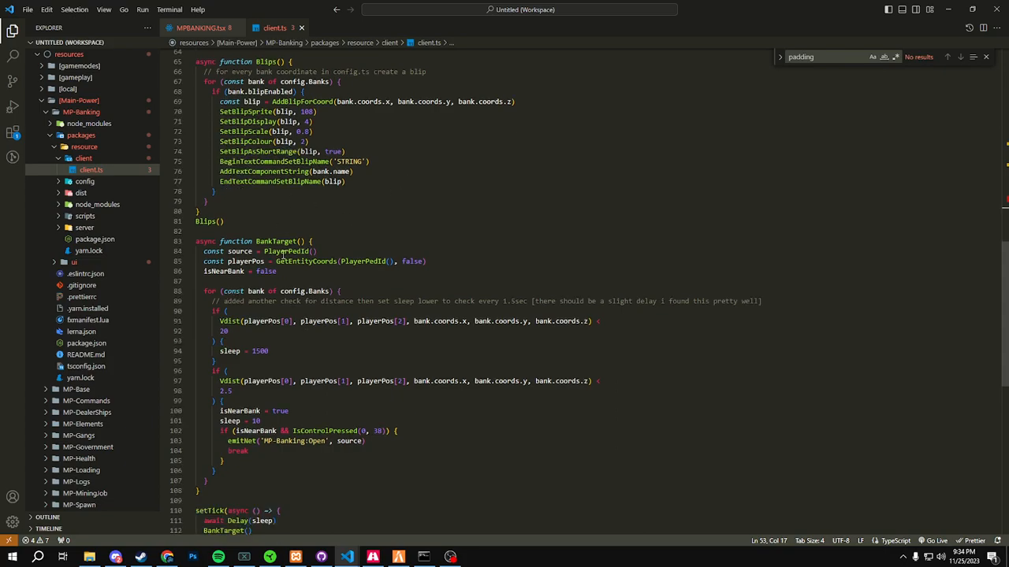
scroll("down", 3)
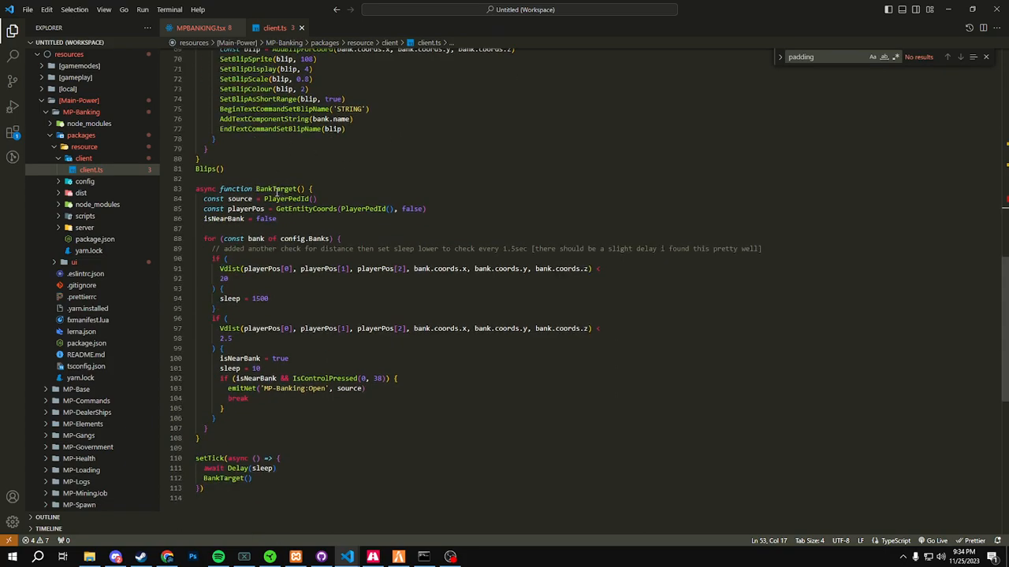
mouse_move(239, 199)
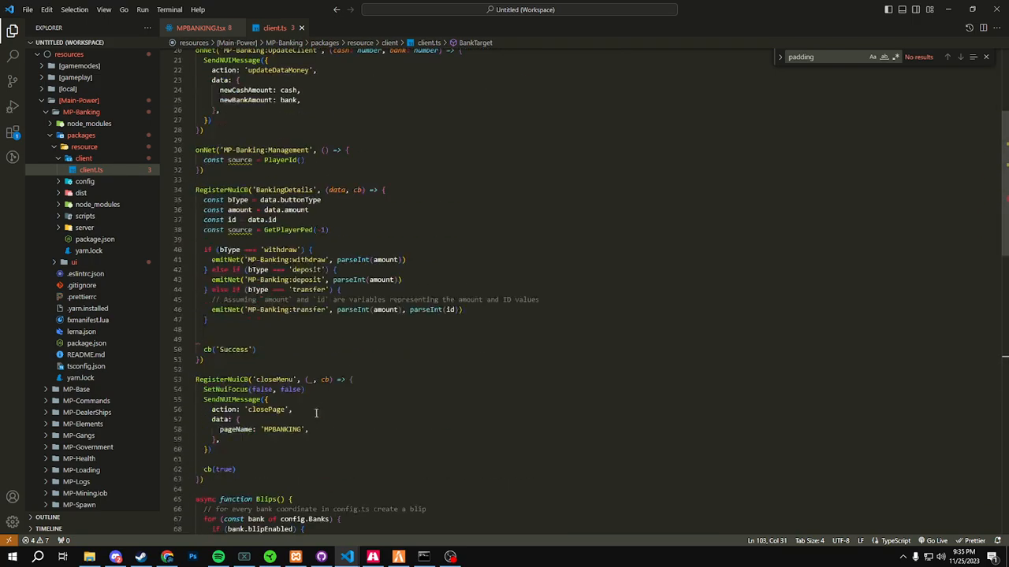
scroll("down", 3)
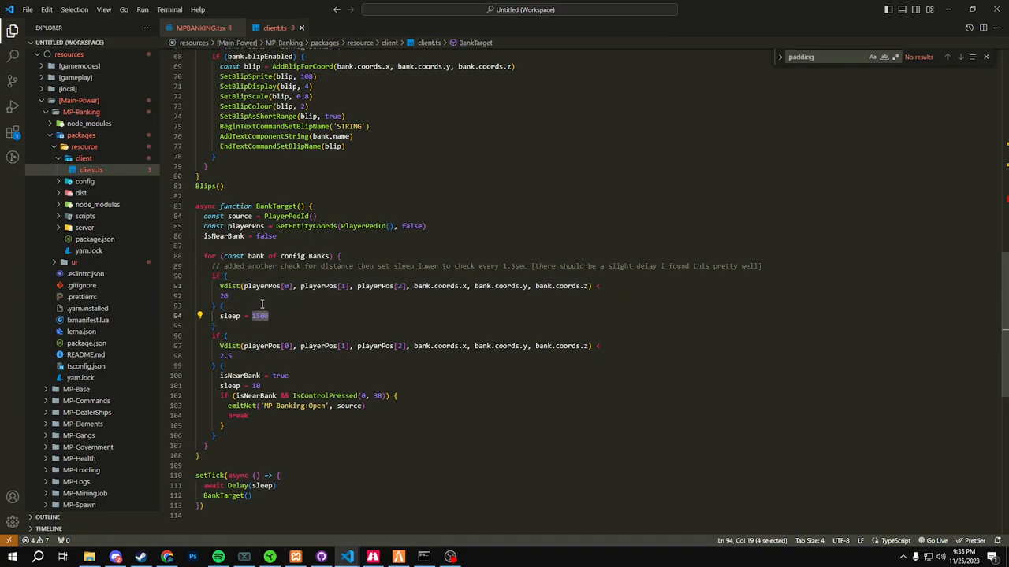
left_click(222, 345)
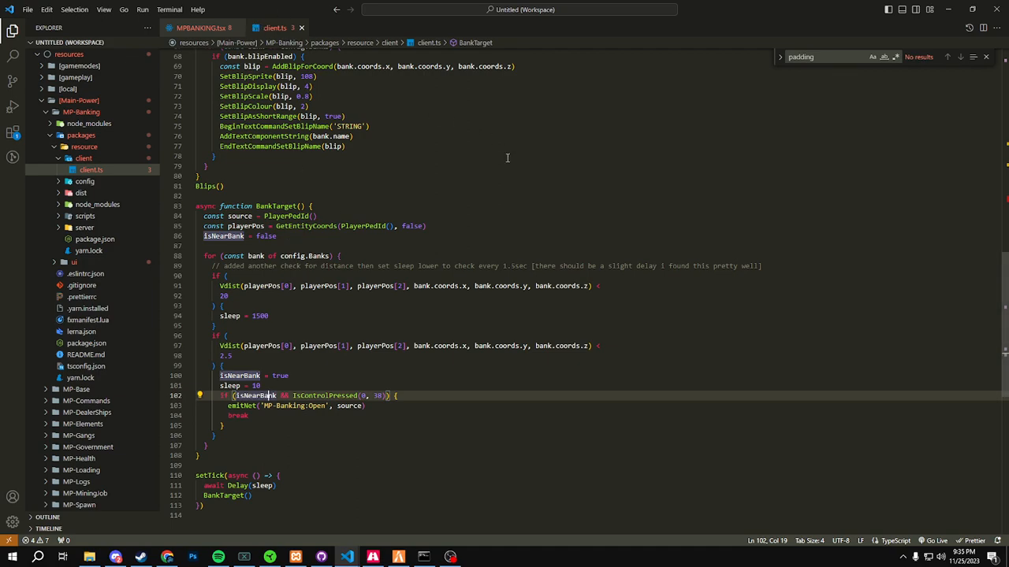
mouse_move(422, 555)
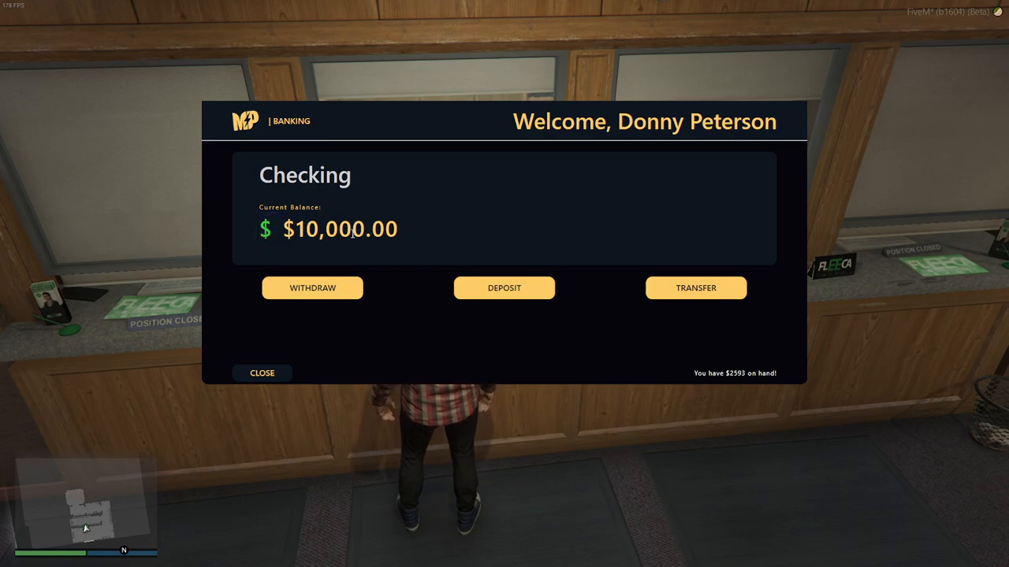
Step: Withdraw $500 from the checking account via the Withdraw box and Confirm
left_click_drag(691, 372, 775, 372)
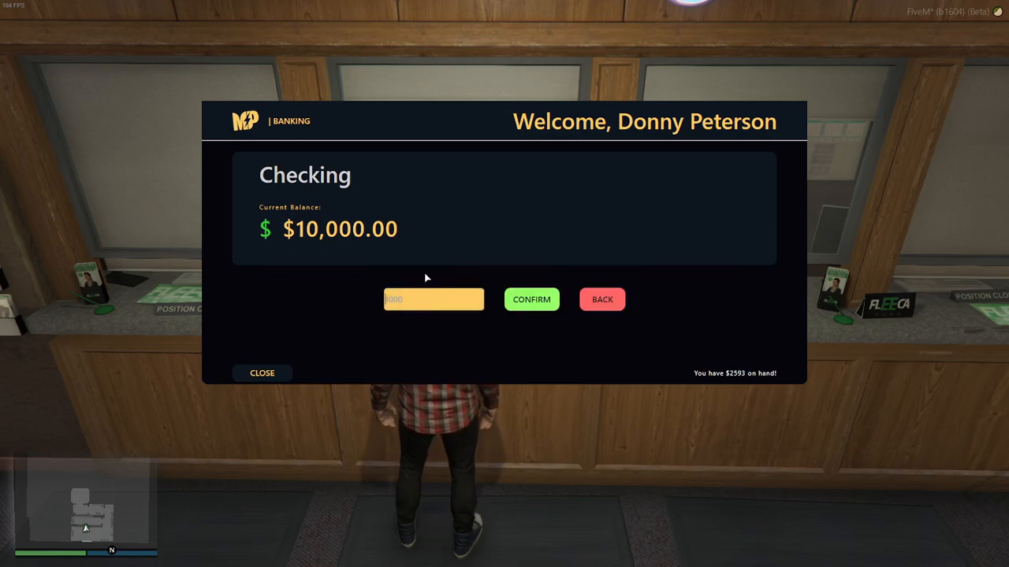
left_click(432, 299)
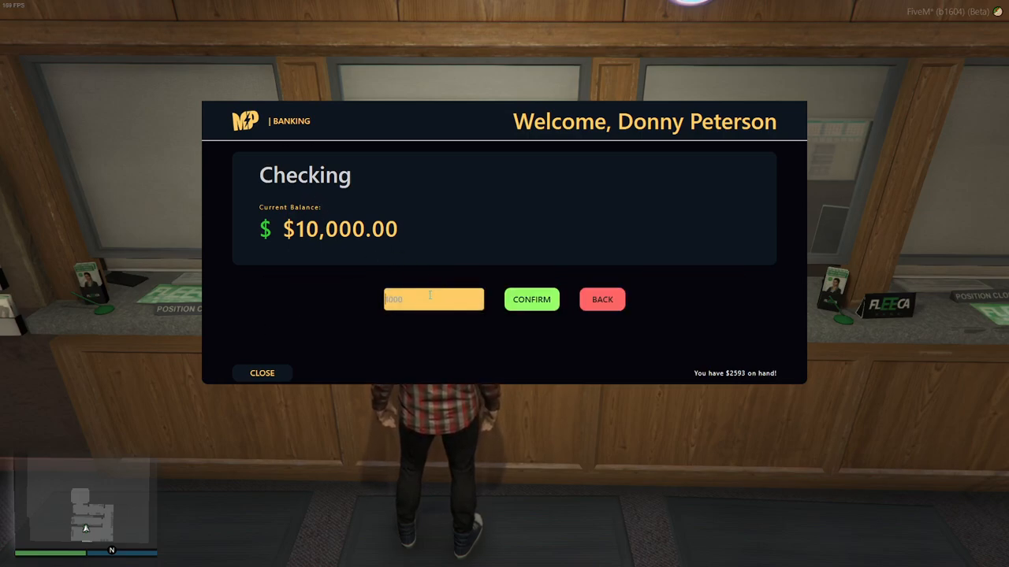
type("500")
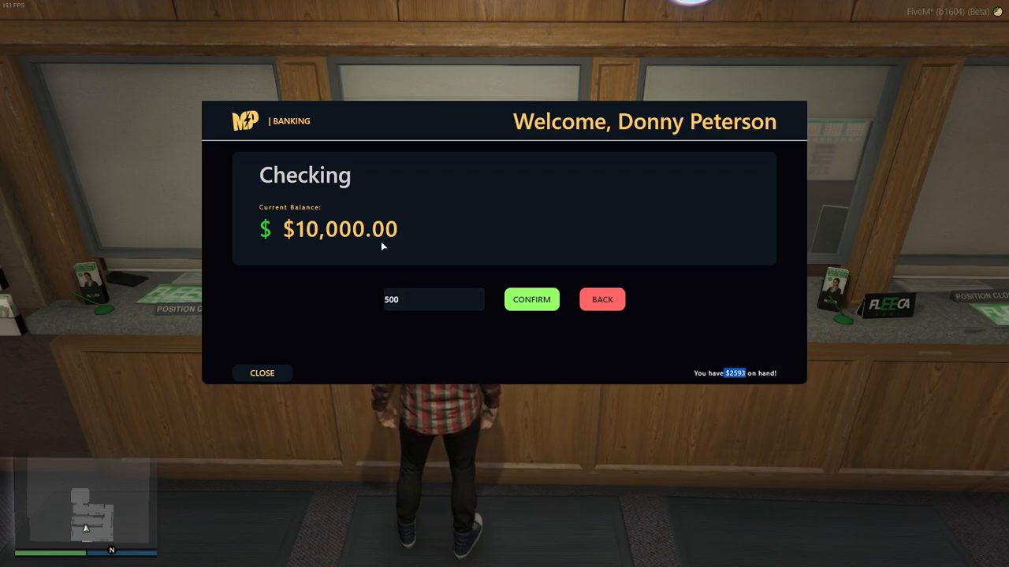
left_click(532, 299)
type("3")
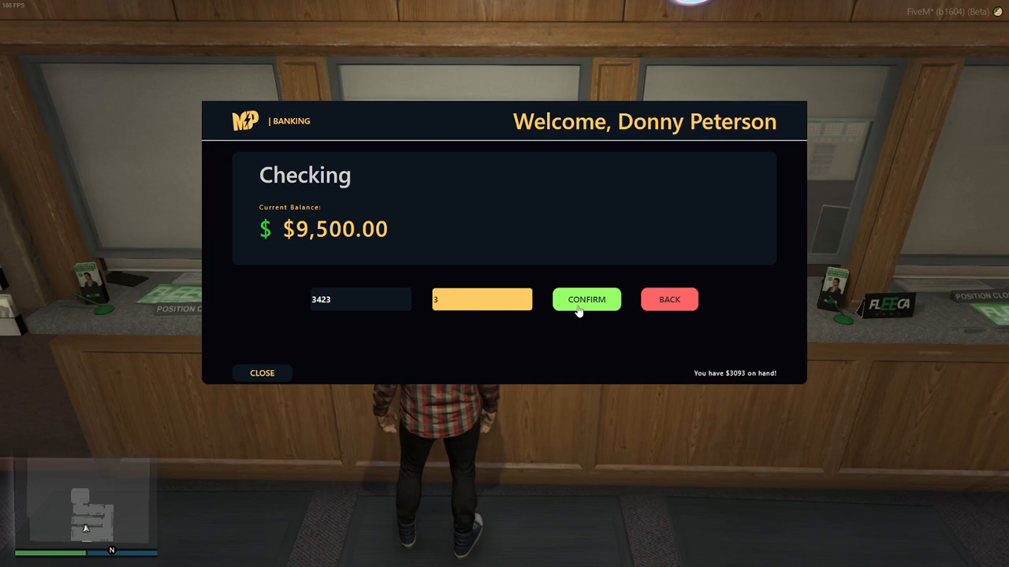
Step: Attempt the transfer to account 3, deposit $500 back into checking, then close the banking screen
left_click(586, 299)
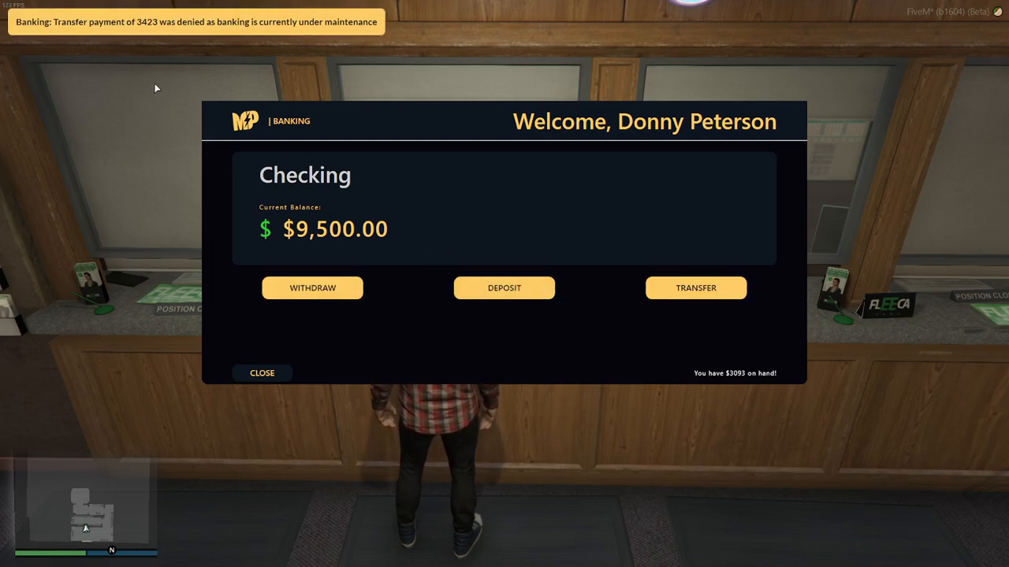
mouse_move(271, 71)
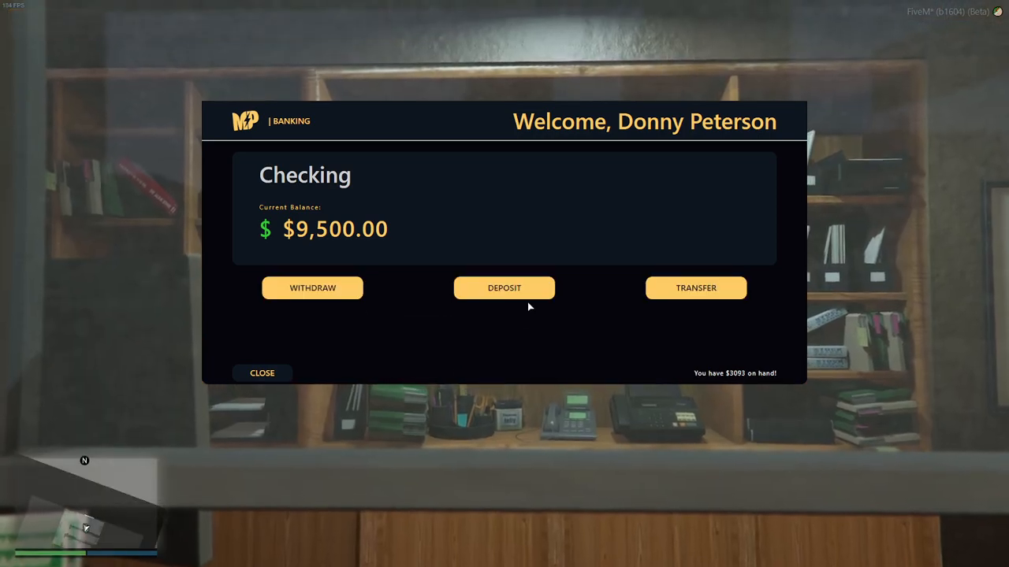
left_click(504, 286)
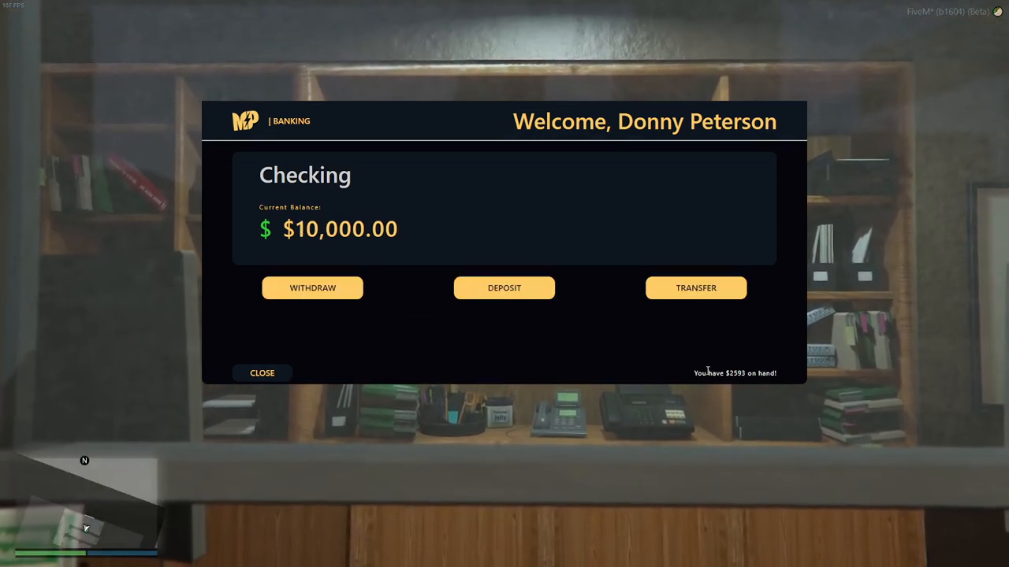
left_click(262, 374)
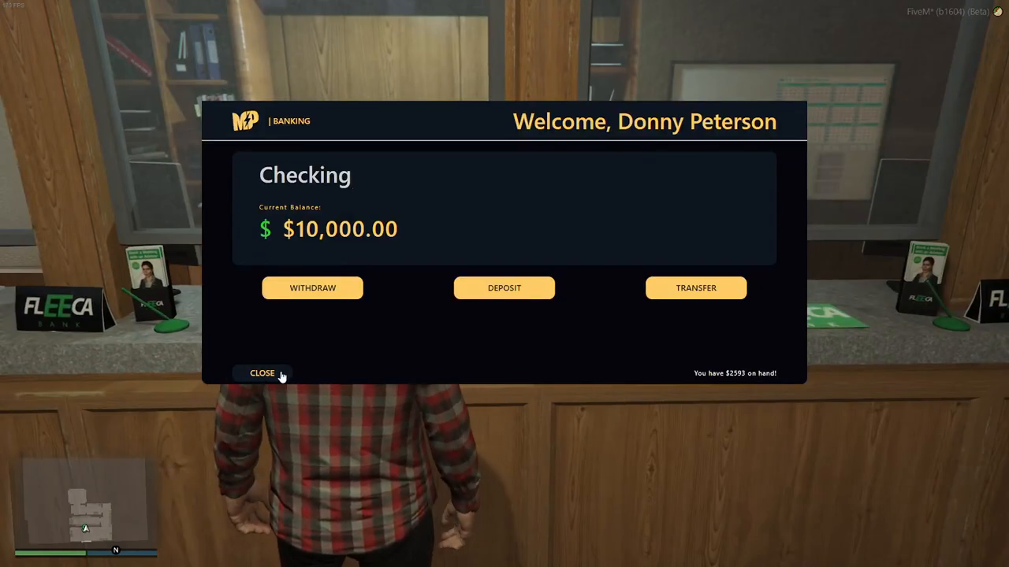
left_click(262, 374)
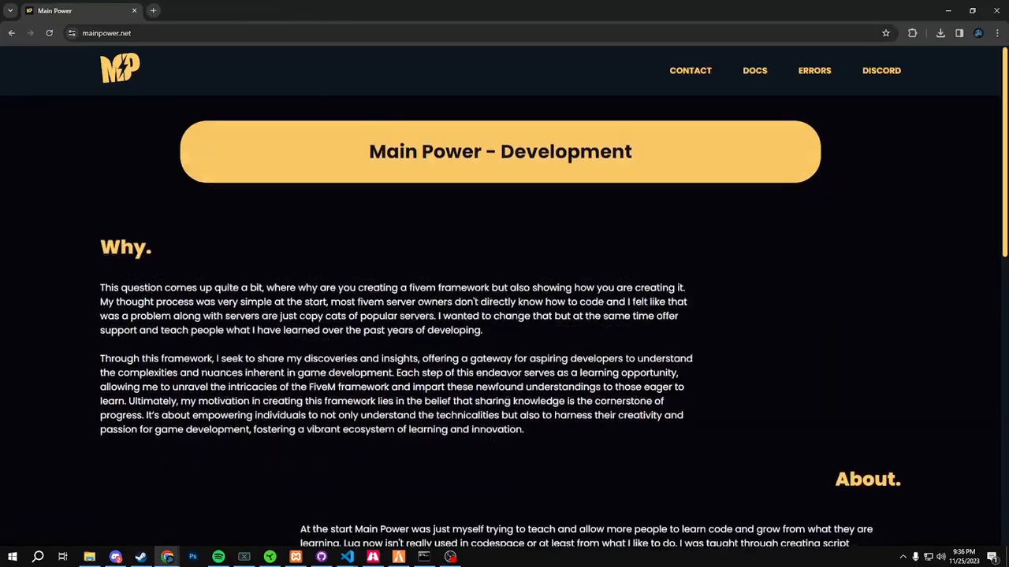
Step: Scroll to the home page's Discord section, then go to the CONTACT page
scroll("down", 3)
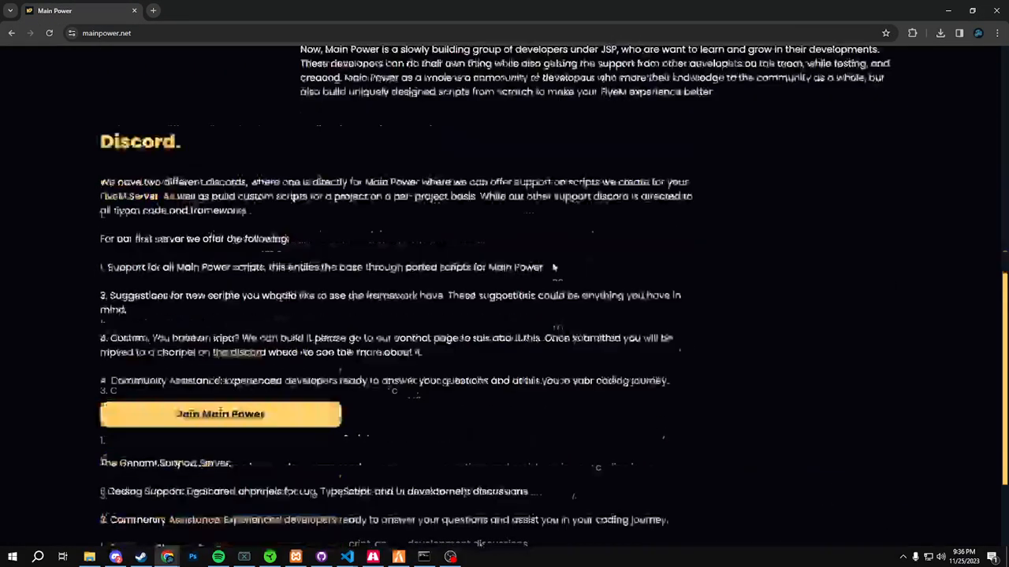
scroll("down", 3)
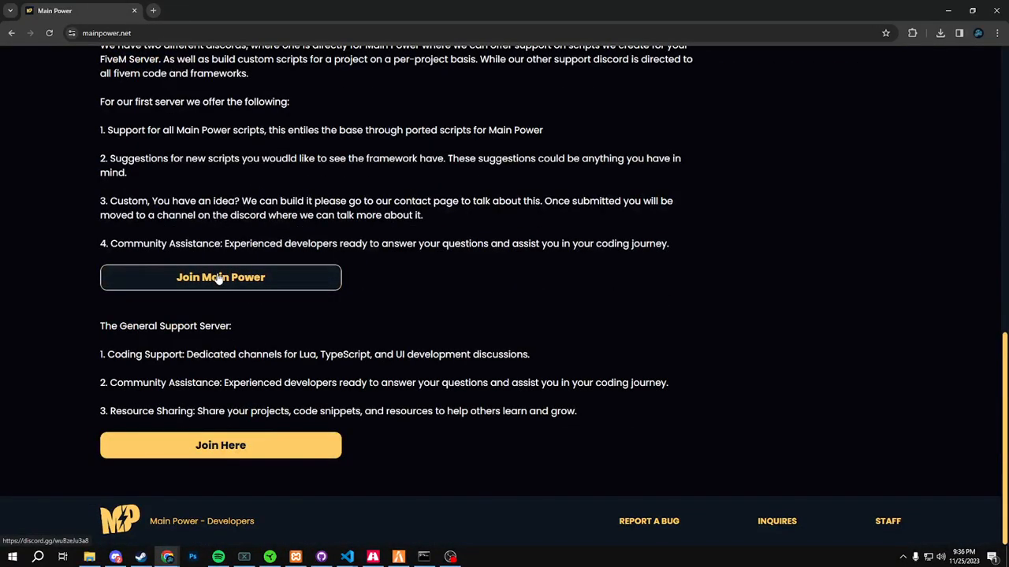
mouse_move(245, 285)
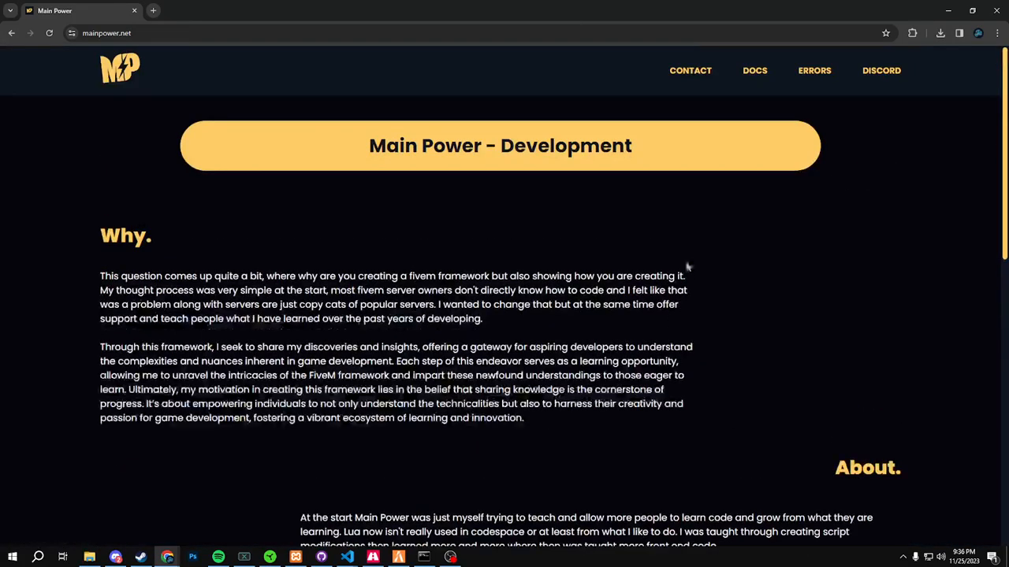
left_click(691, 69)
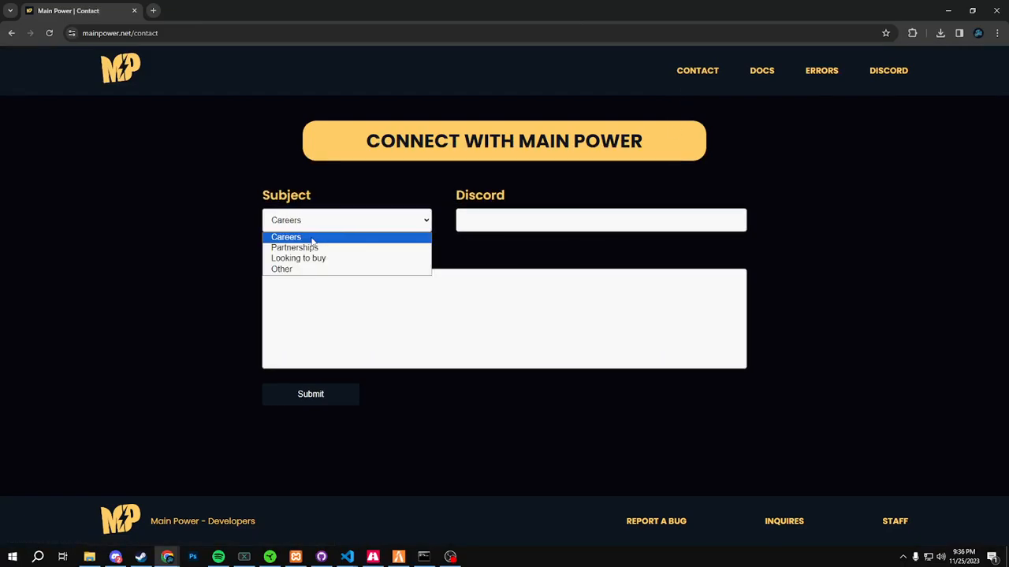
mouse_move(304, 247)
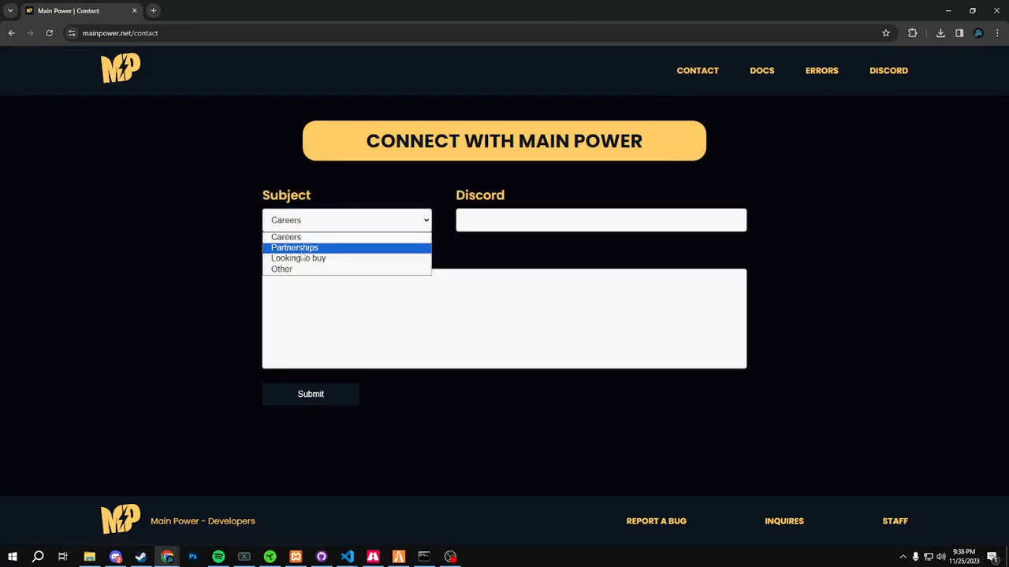
mouse_move(305, 259)
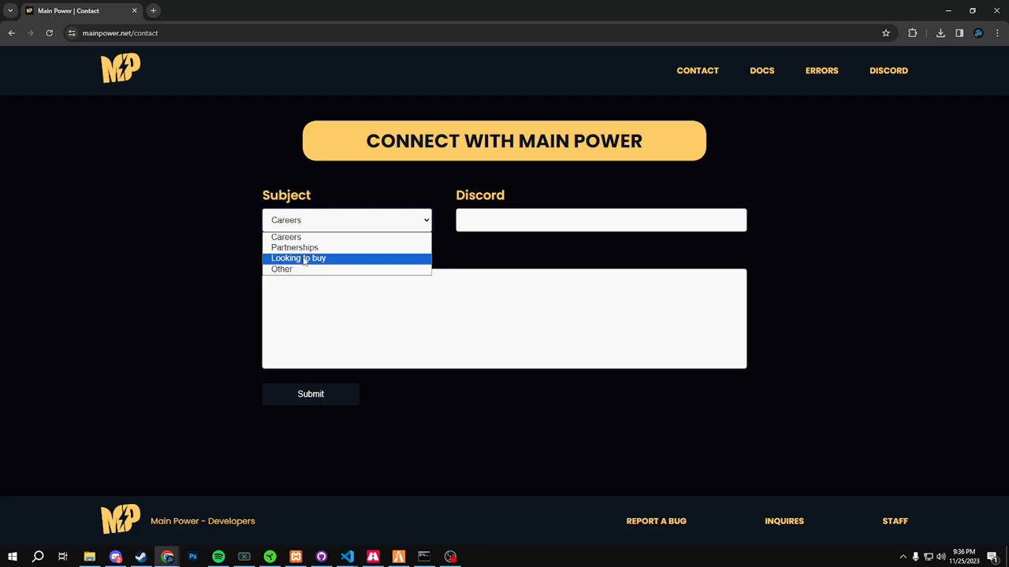
mouse_move(309, 262)
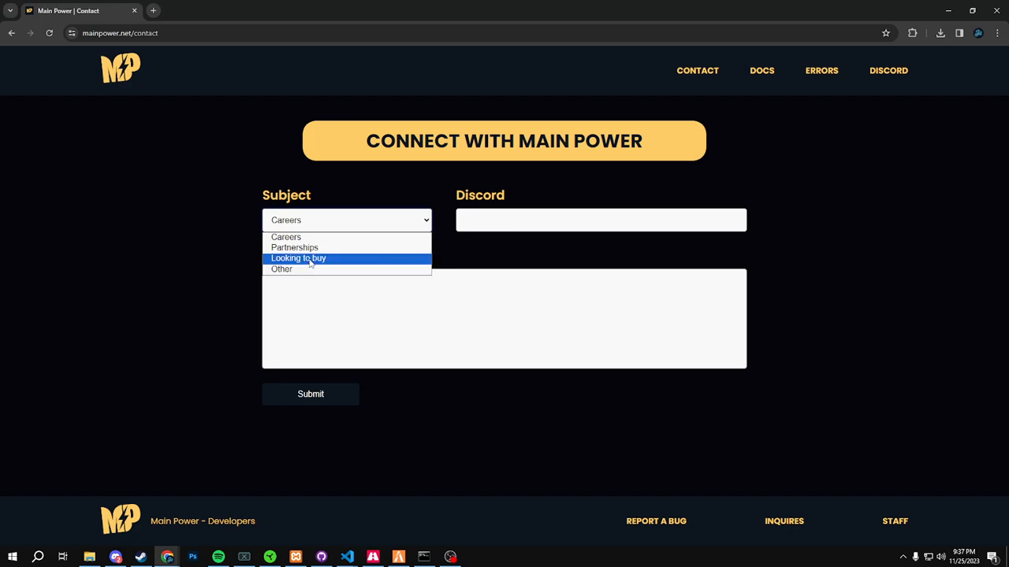
mouse_move(309, 268)
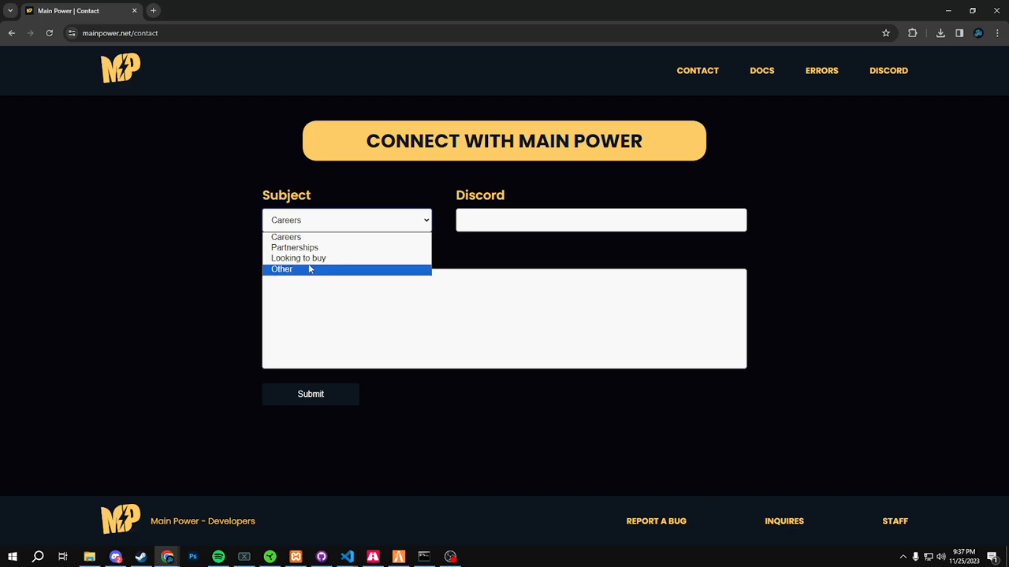
Step: Select the contact form's Discord field, then go to the DOCS page
left_click(600, 221)
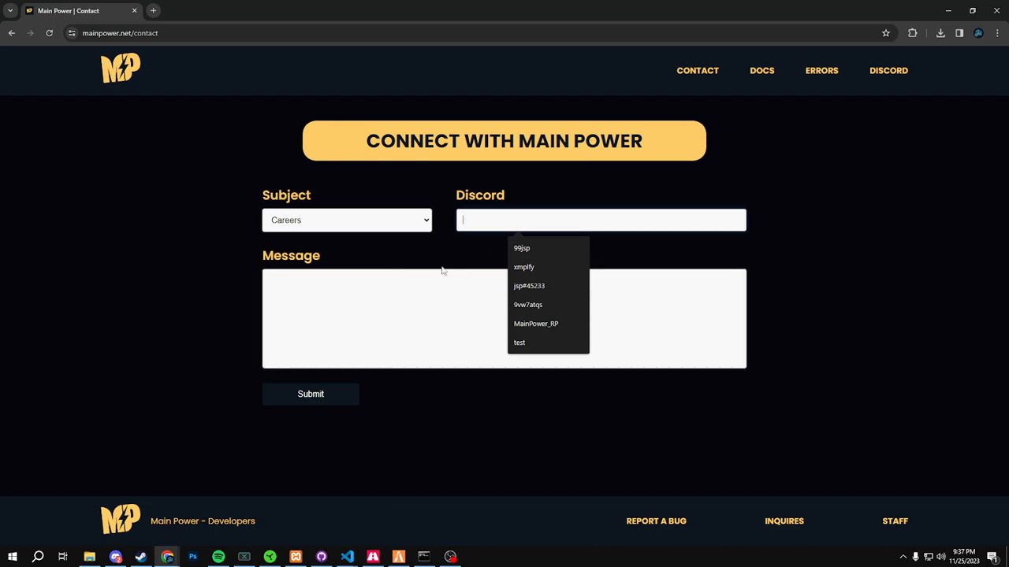
left_click(760, 69)
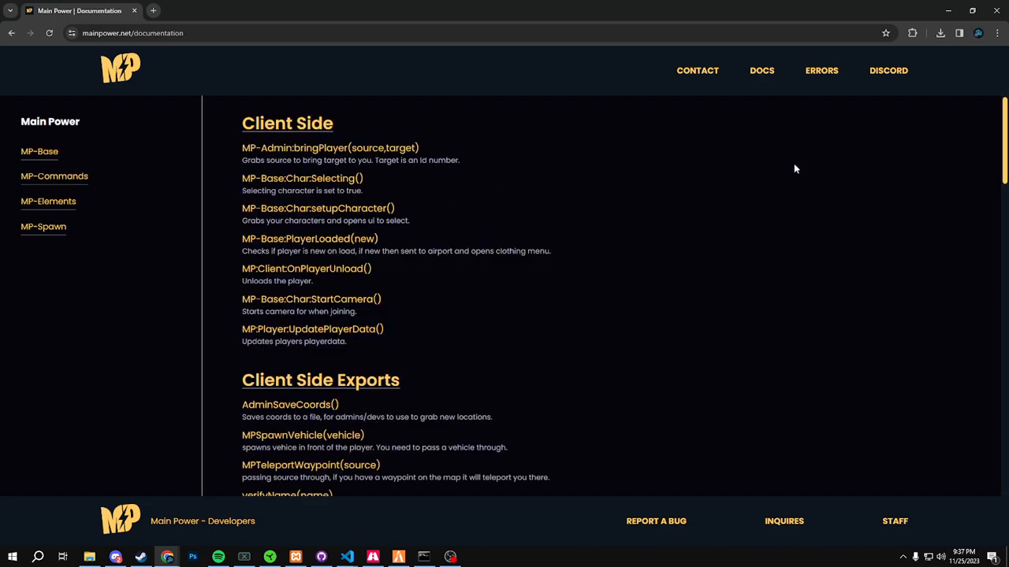
Step: Scroll the documentation down to the All MP Functions list
scroll("down", 3)
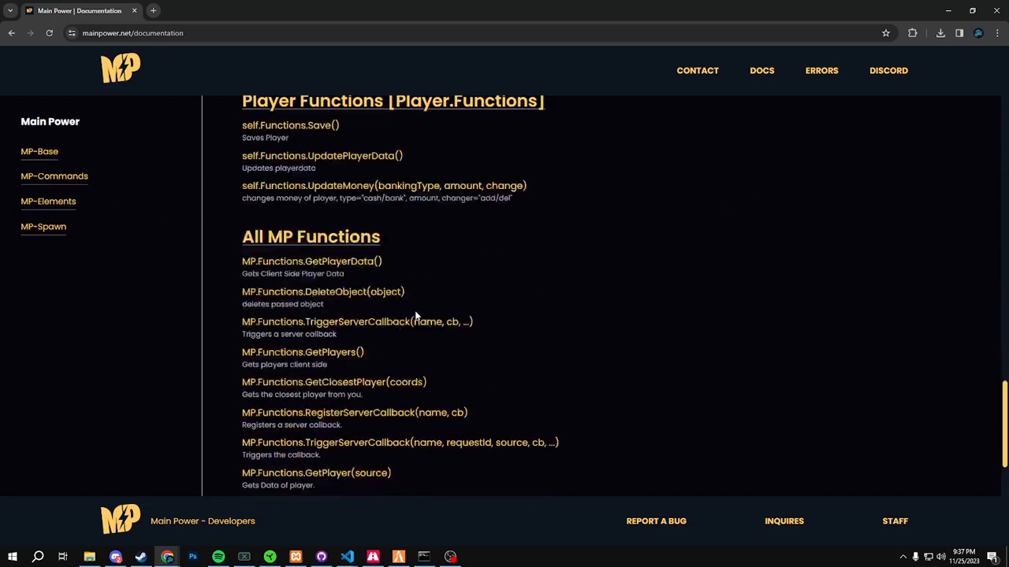
scroll("down", 3)
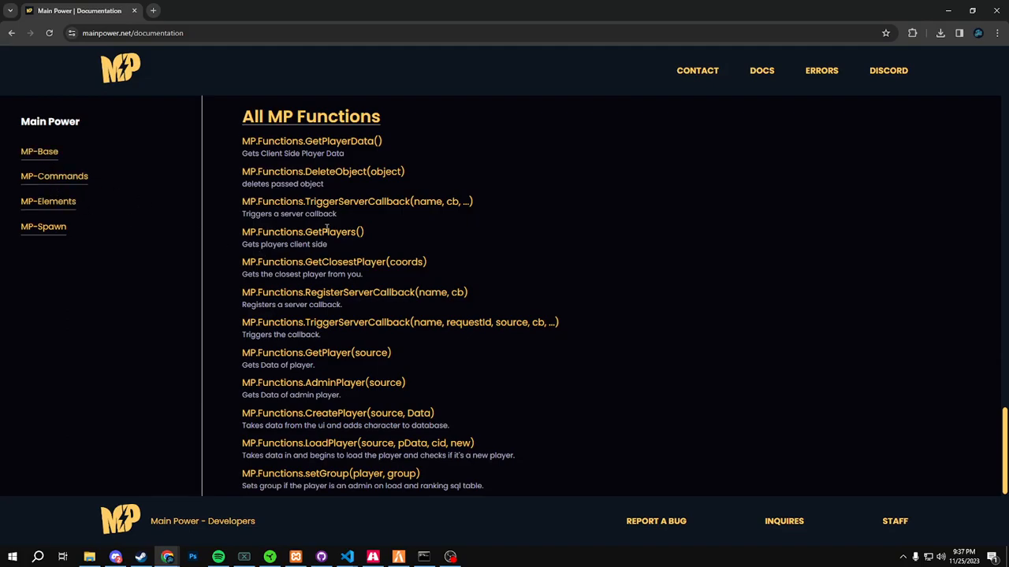
left_click(53, 177)
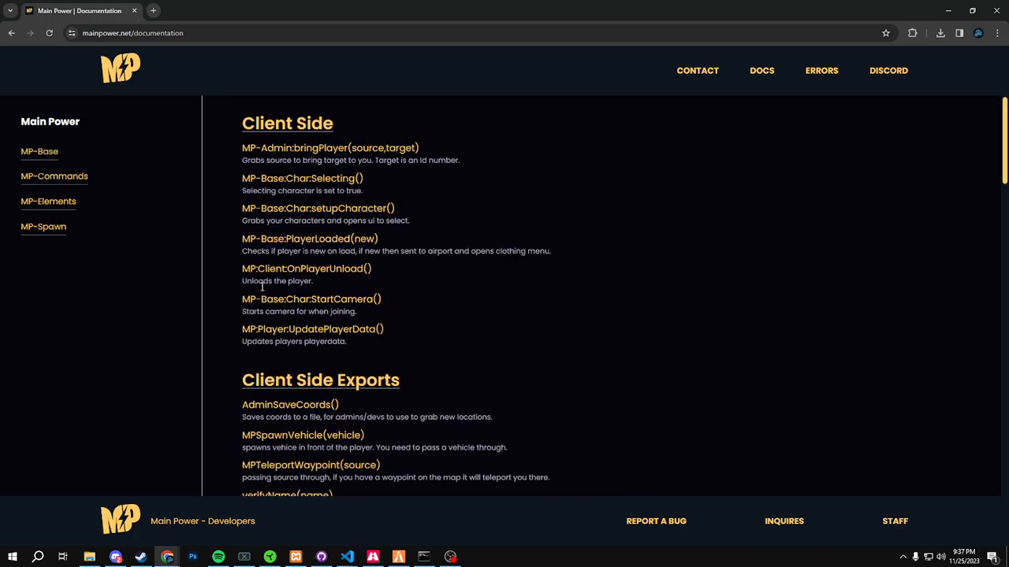
scroll("down", 3)
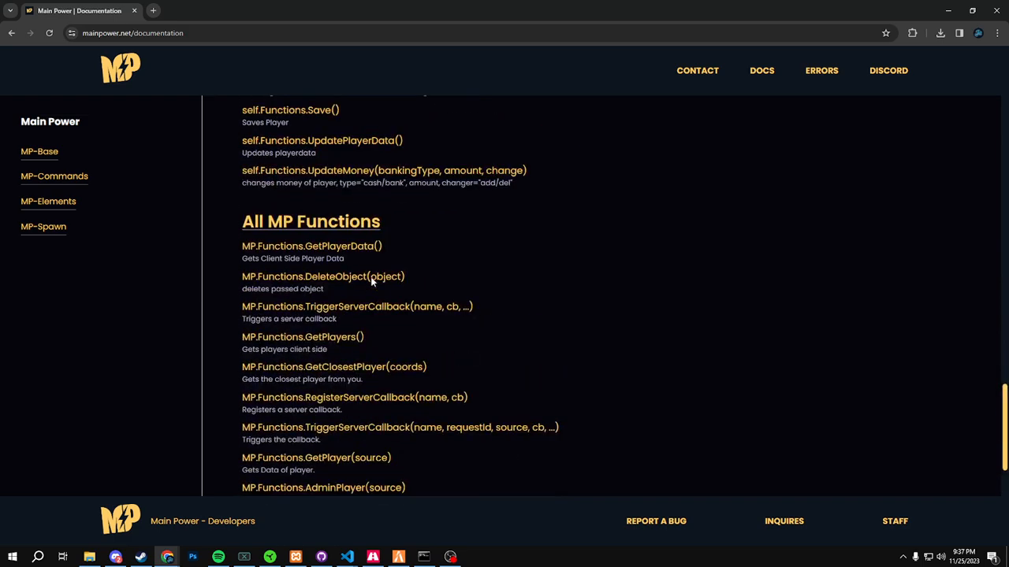
scroll("down", 3)
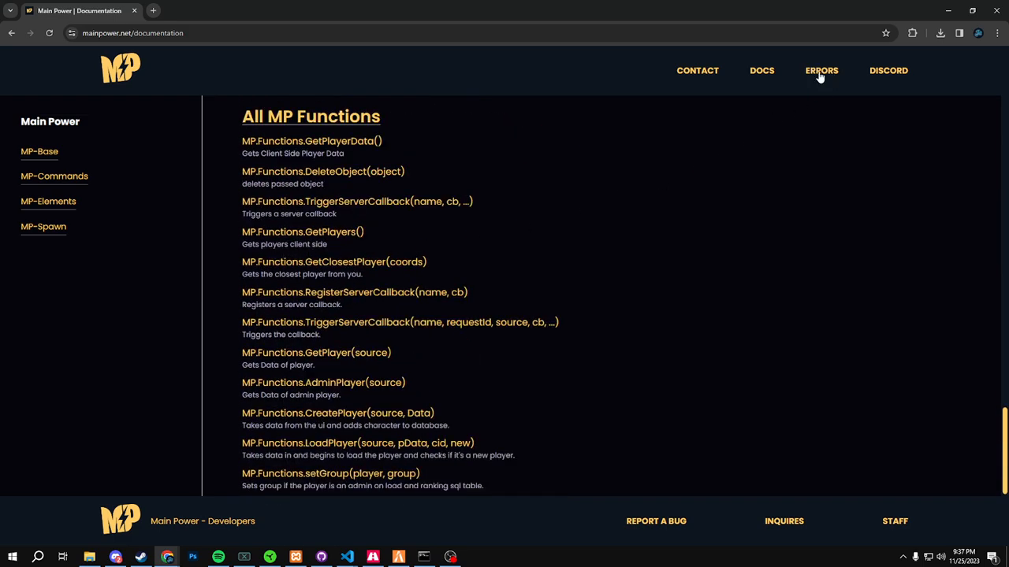
Step: Go to the Report a Bug form from the navigation
left_click(655, 522)
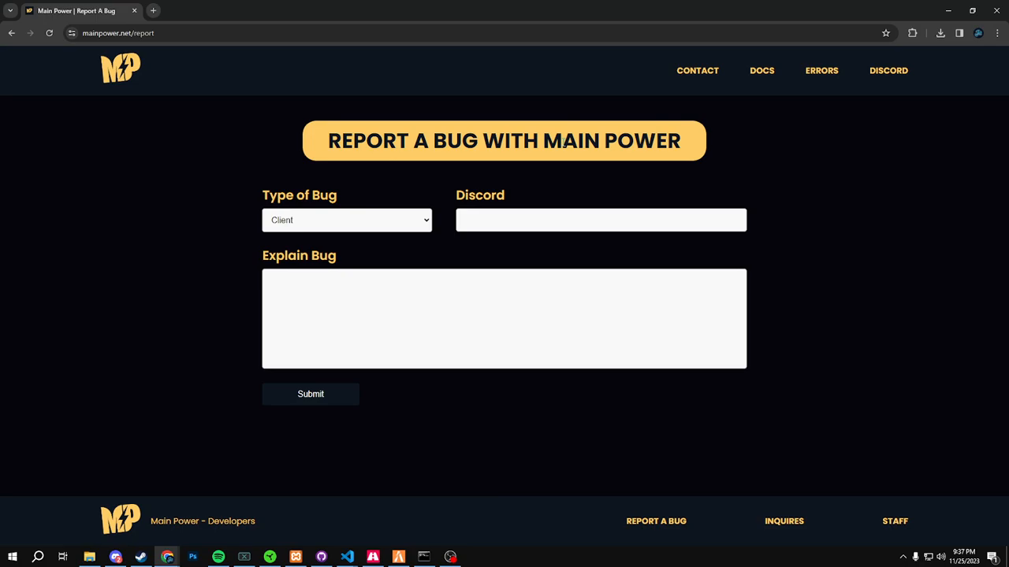
left_click(347, 220)
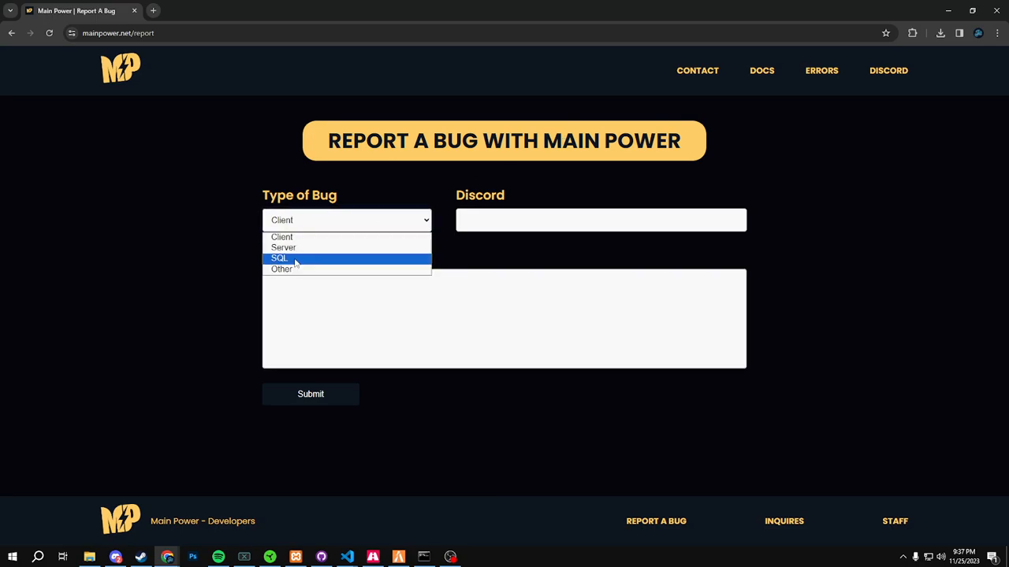
left_click(283, 247)
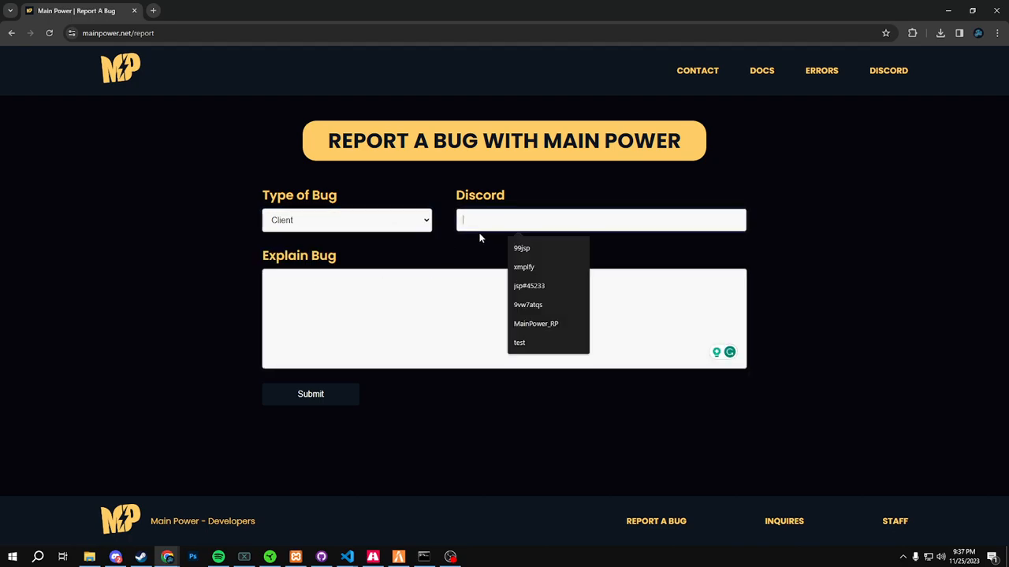
left_click(346, 221)
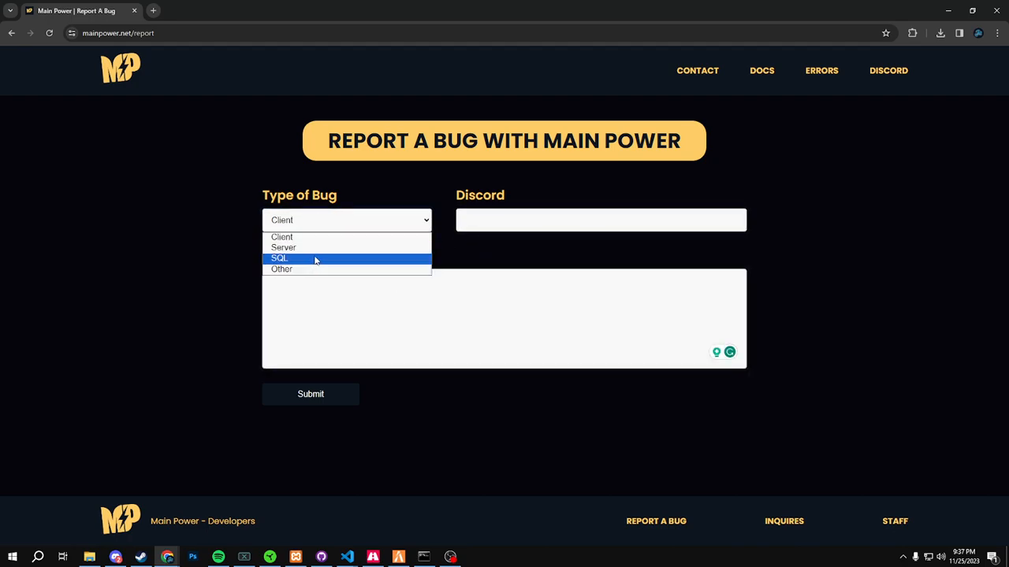
left_click(281, 236)
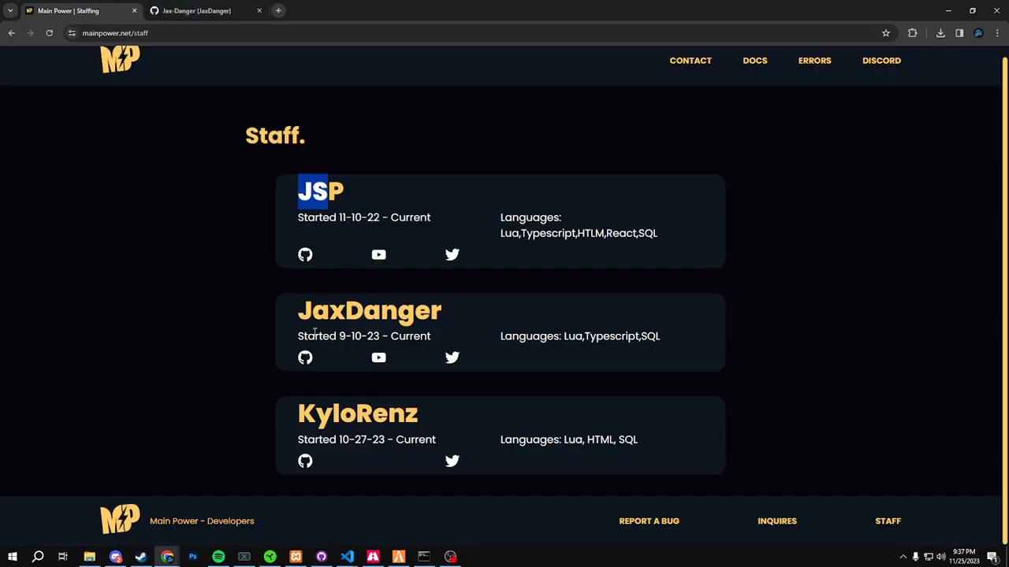
Step: Select a staff member, visit their GitHub tab, return and reopen Report a Bug
double_click(369, 311)
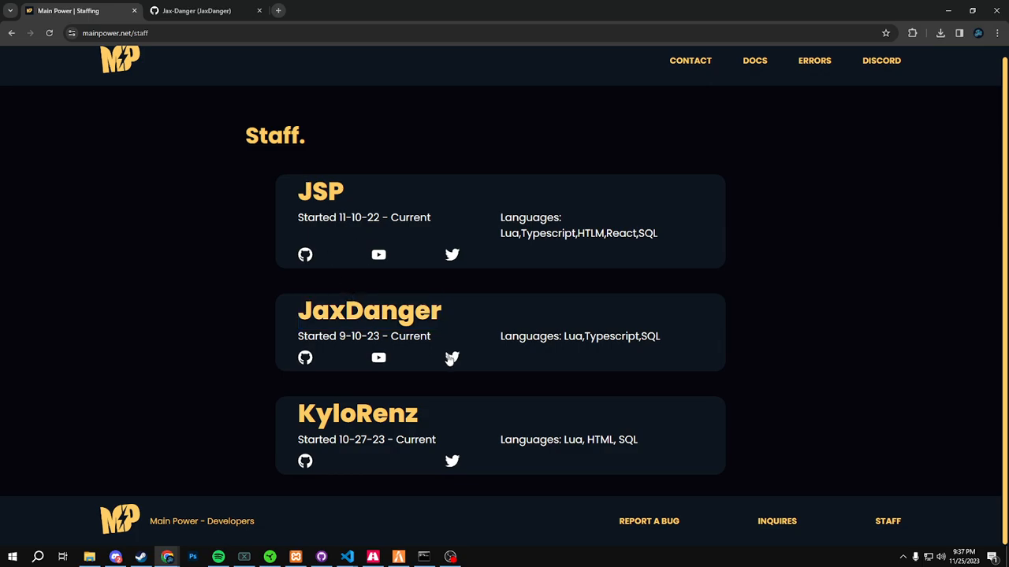
mouse_move(379, 358)
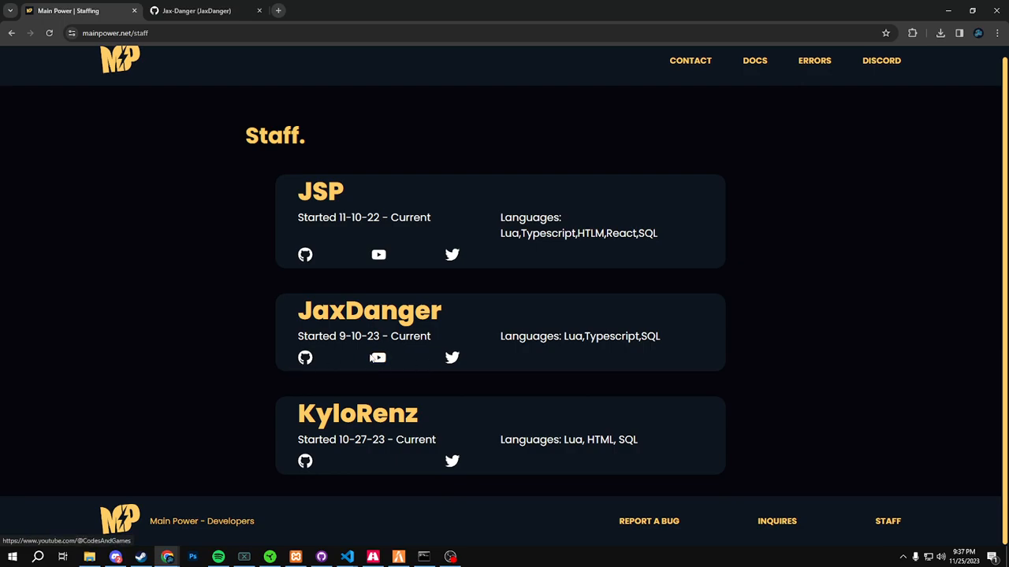
left_click(202, 11)
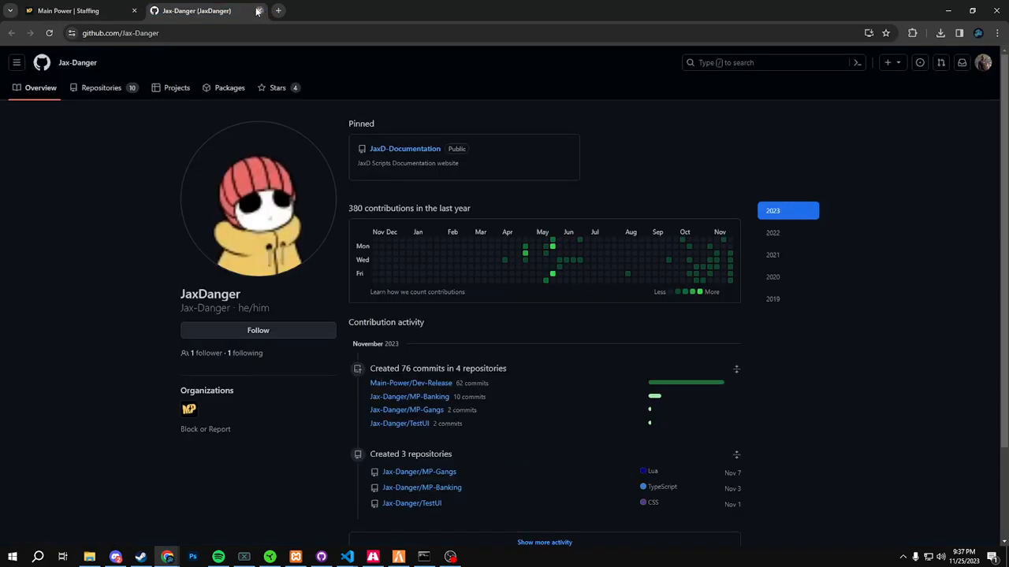
left_click(254, 9)
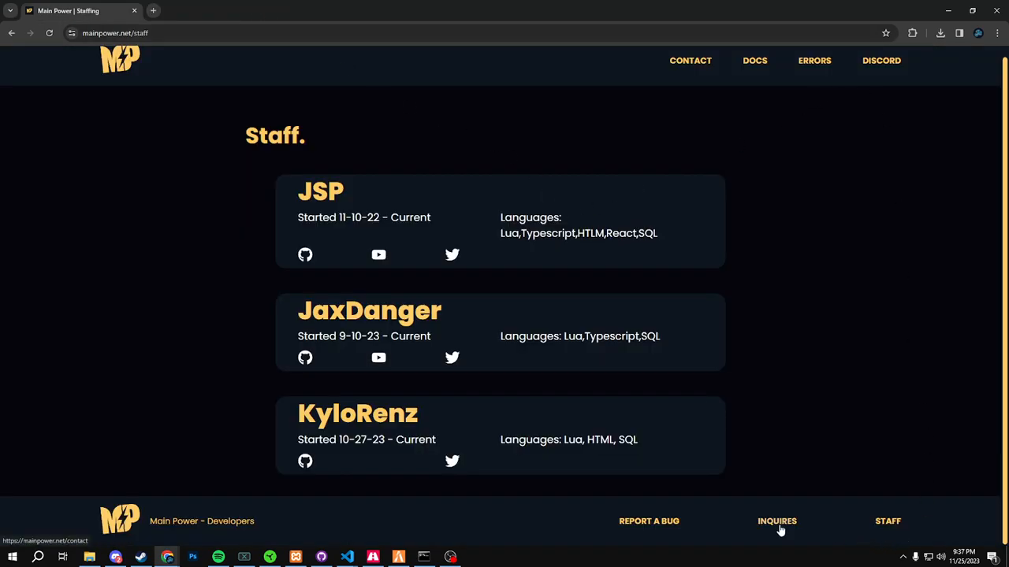
left_click(650, 520)
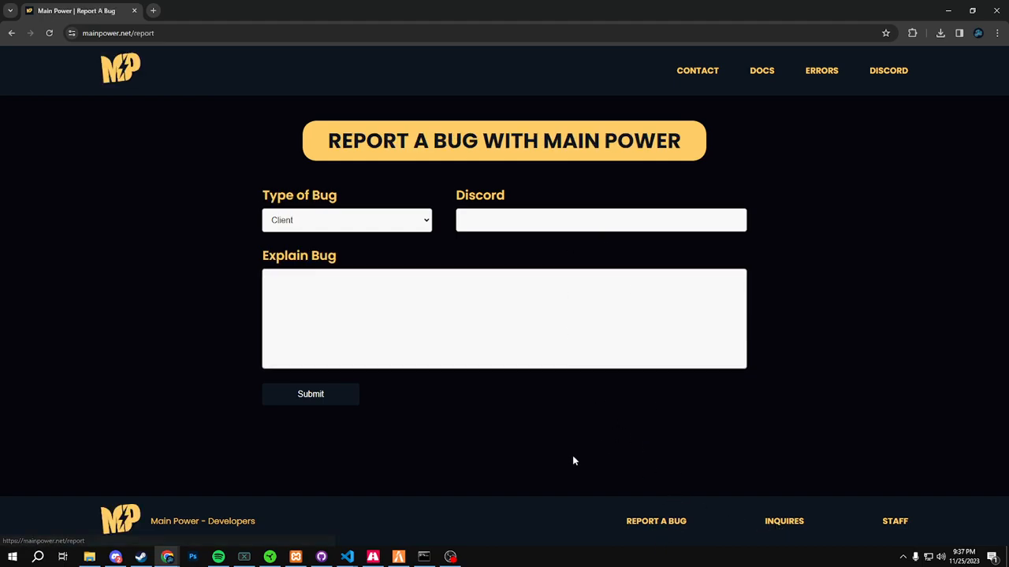